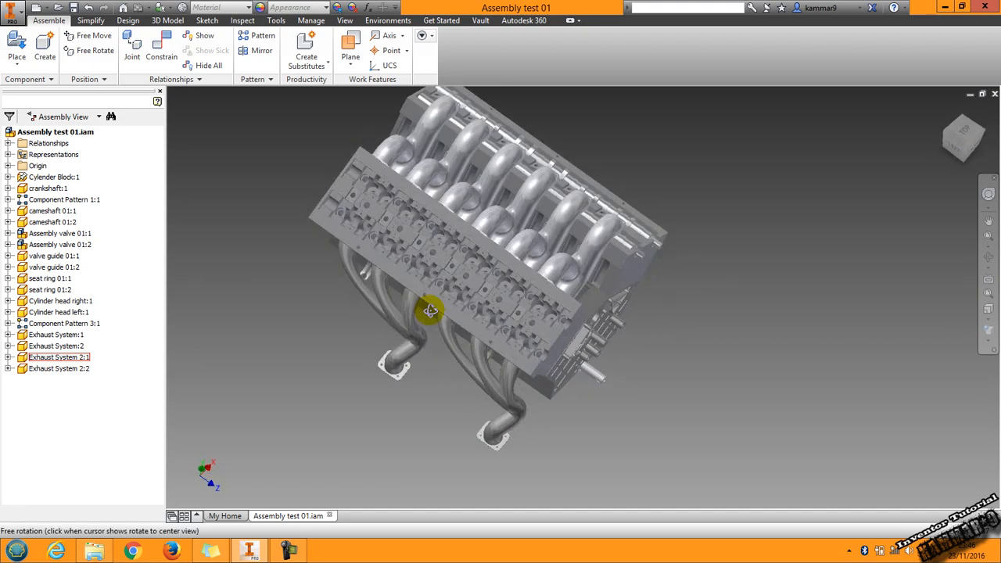
# Step: Place two instances of Assembly turbo from the V12 engine folder beside the engine
pyautogui.moveTo(430, 312); pyautogui.dragTo(379, 313)
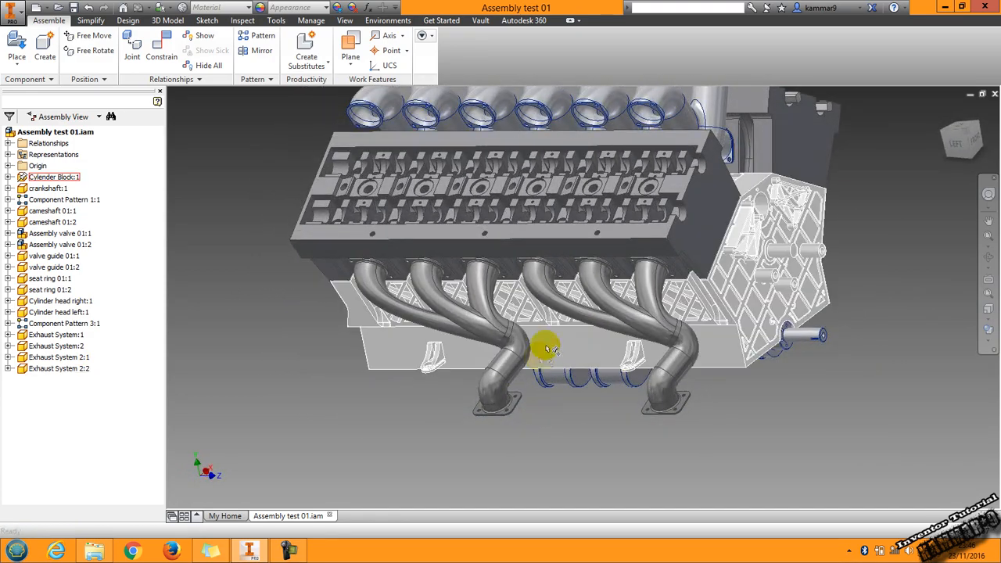
pyautogui.moveTo(548, 348); pyautogui.dragTo(559, 395)
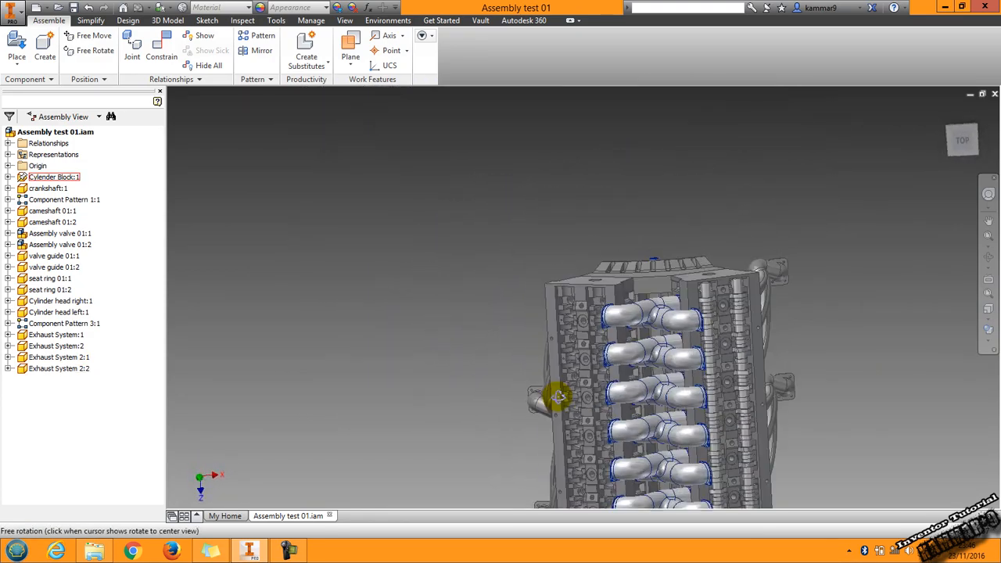
pyautogui.moveTo(560, 395); pyautogui.dragTo(603, 352)
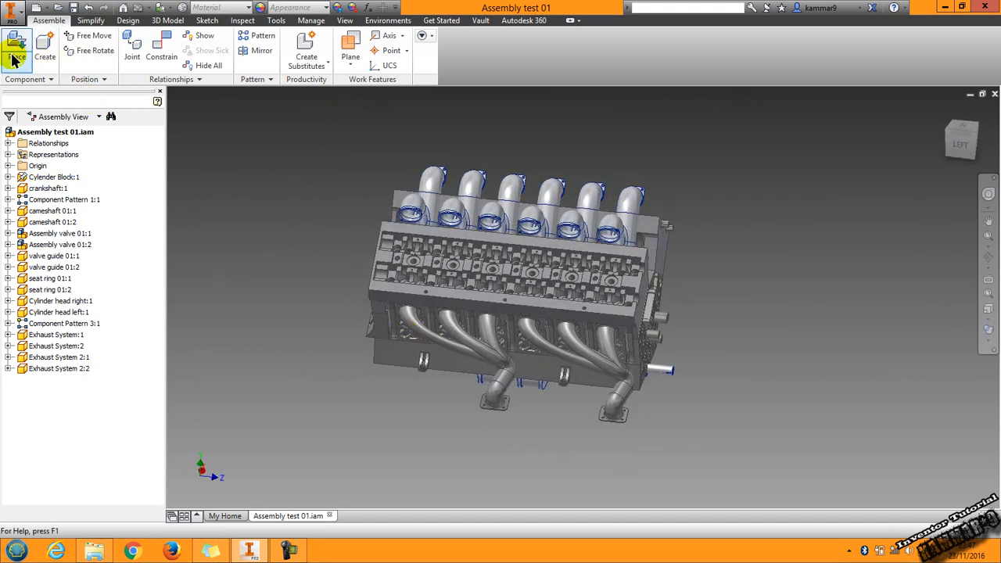
pyautogui.moveTo(17, 43)
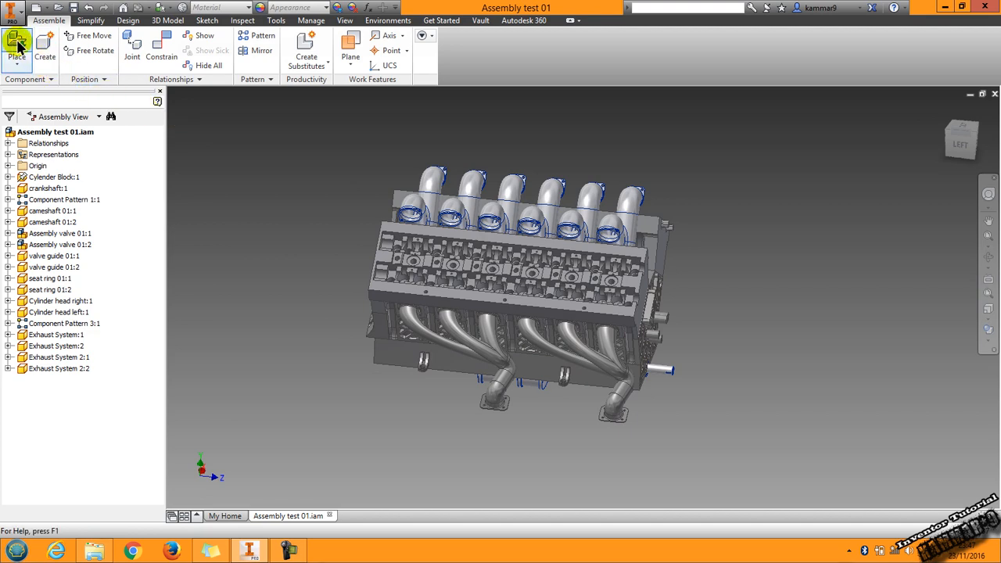
pyautogui.moveTo(17, 46)
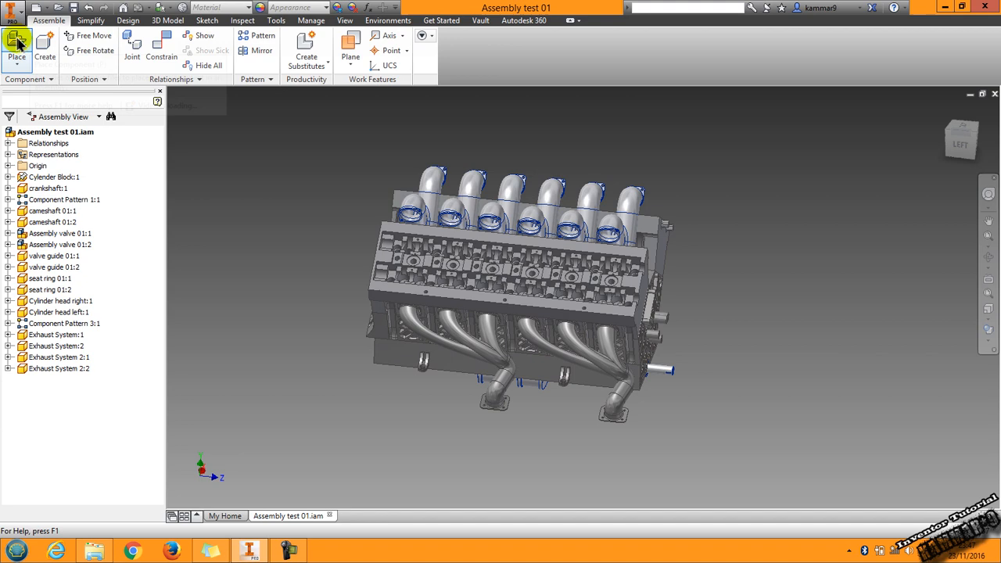
pyautogui.click(17, 43)
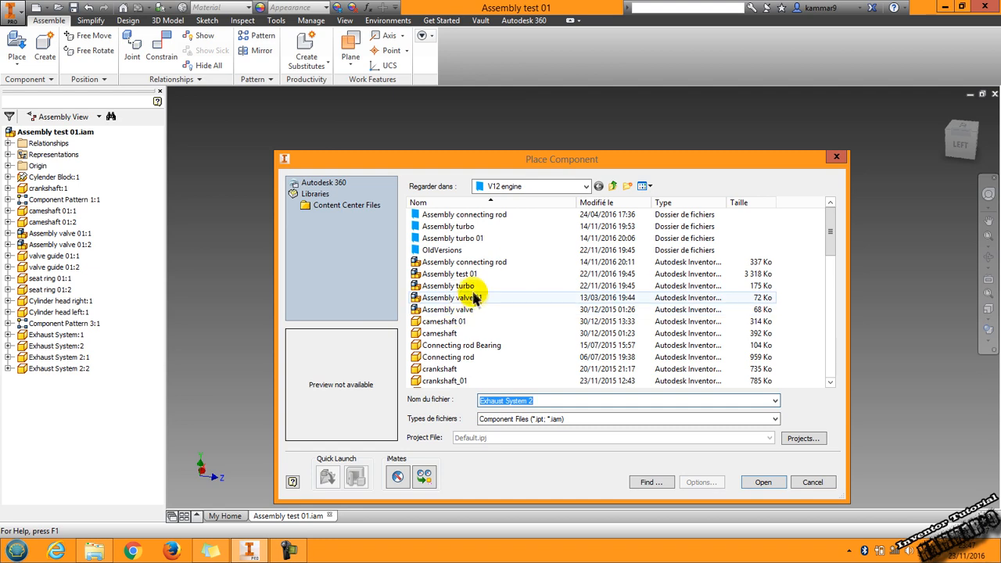
pyautogui.click(447, 286)
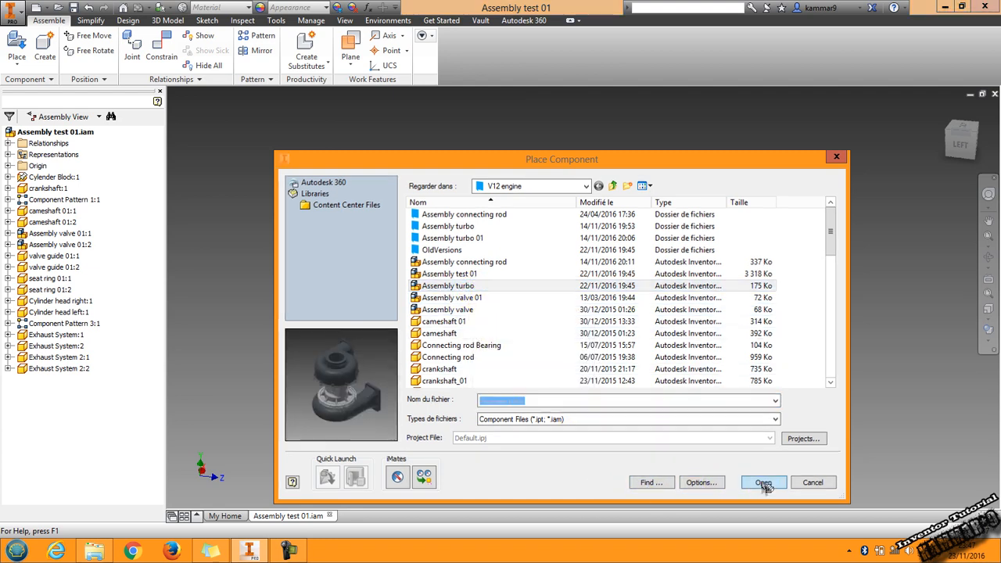
pyautogui.click(763, 482)
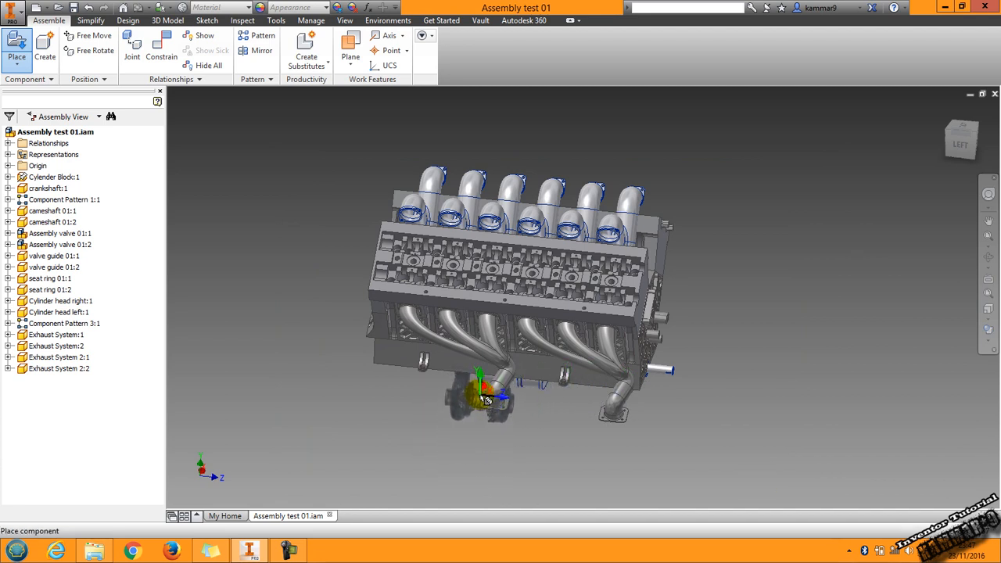
pyautogui.moveTo(481, 395); pyautogui.dragTo(423, 427)
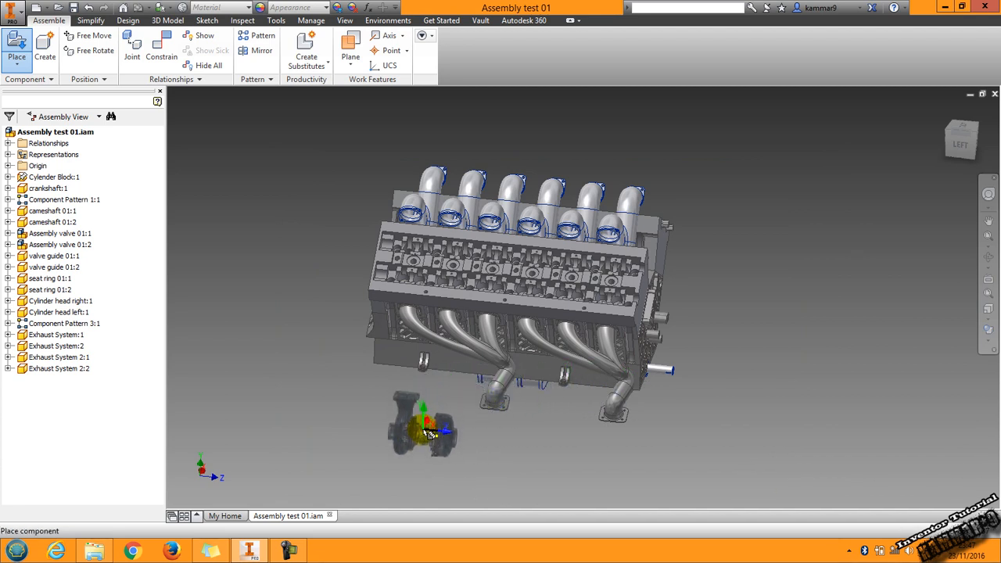
pyautogui.moveTo(423, 427); pyautogui.dragTo(445, 419)
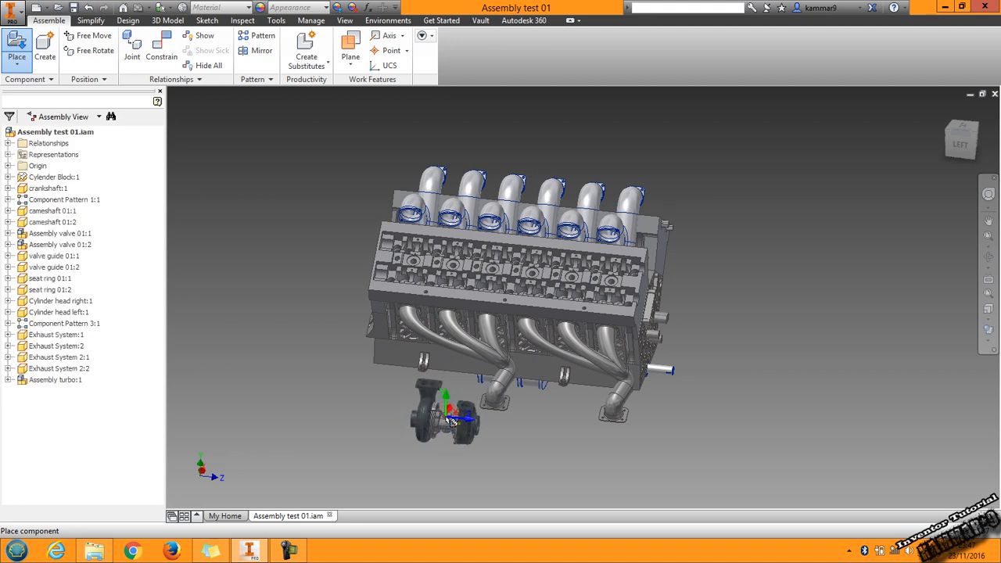
pyautogui.moveTo(449, 414); pyautogui.dragTo(708, 348)
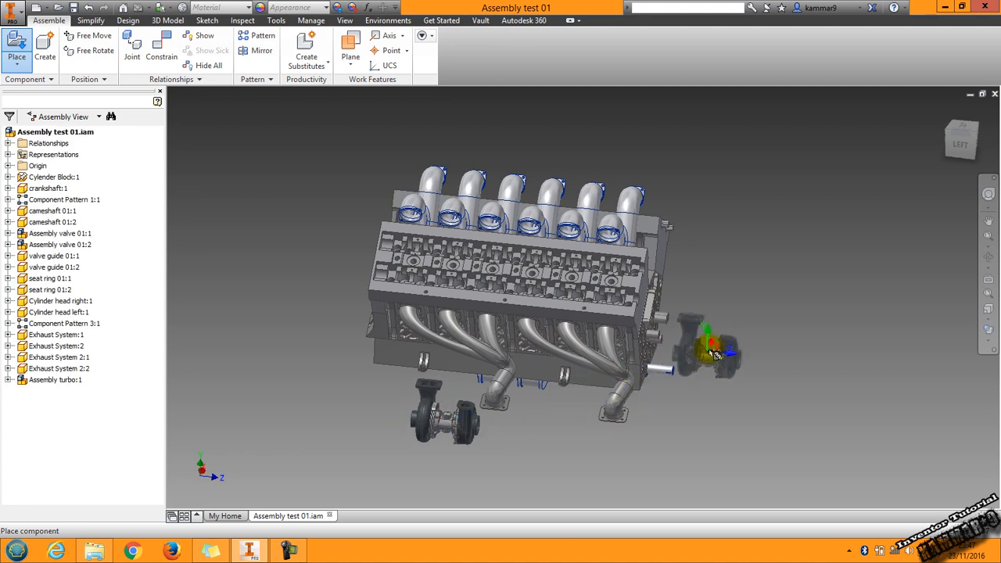
pyautogui.moveTo(709, 348); pyautogui.dragTo(544, 387)
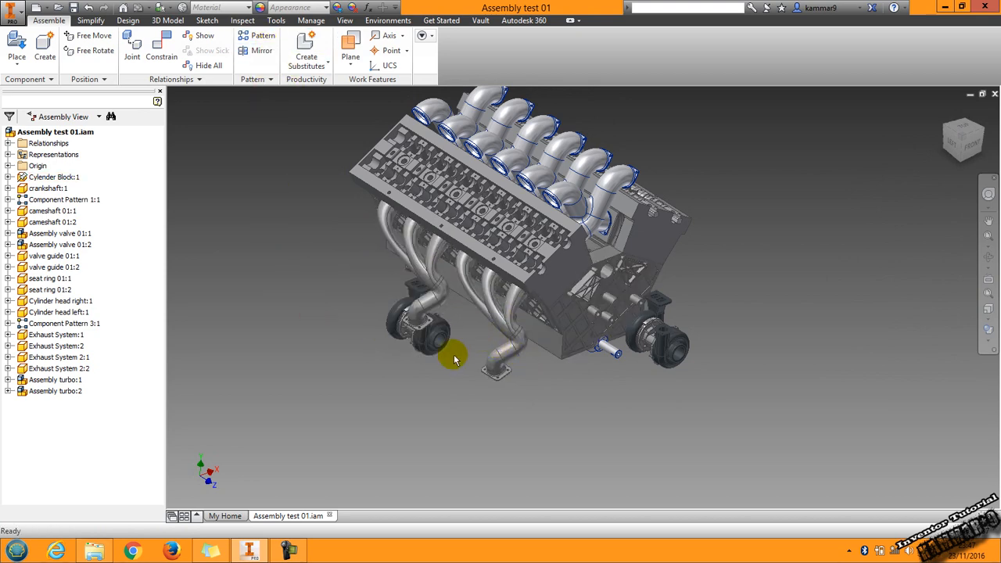
pyautogui.moveTo(456, 360); pyautogui.dragTo(547, 363)
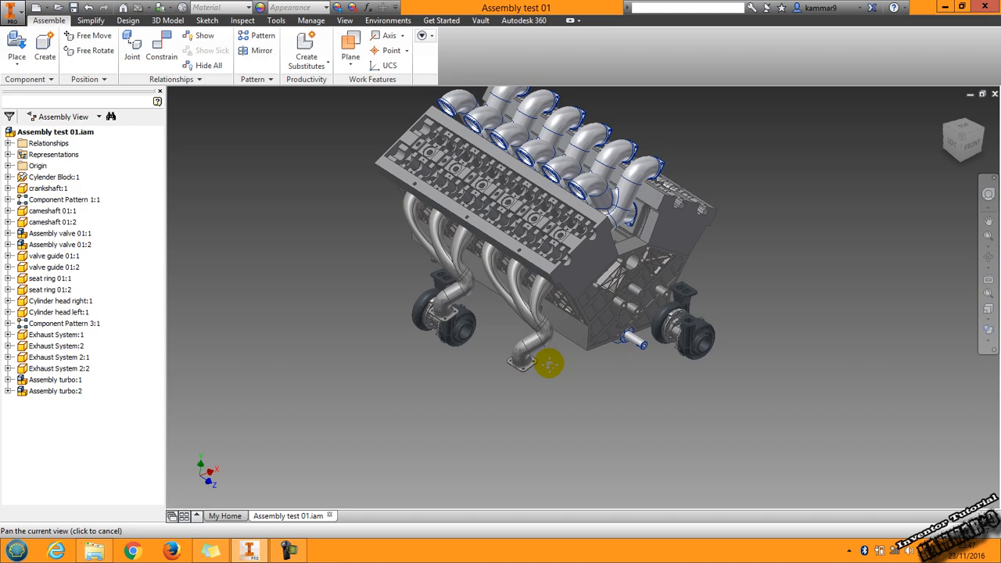
pyautogui.moveTo(548, 364); pyautogui.dragTo(517, 281)
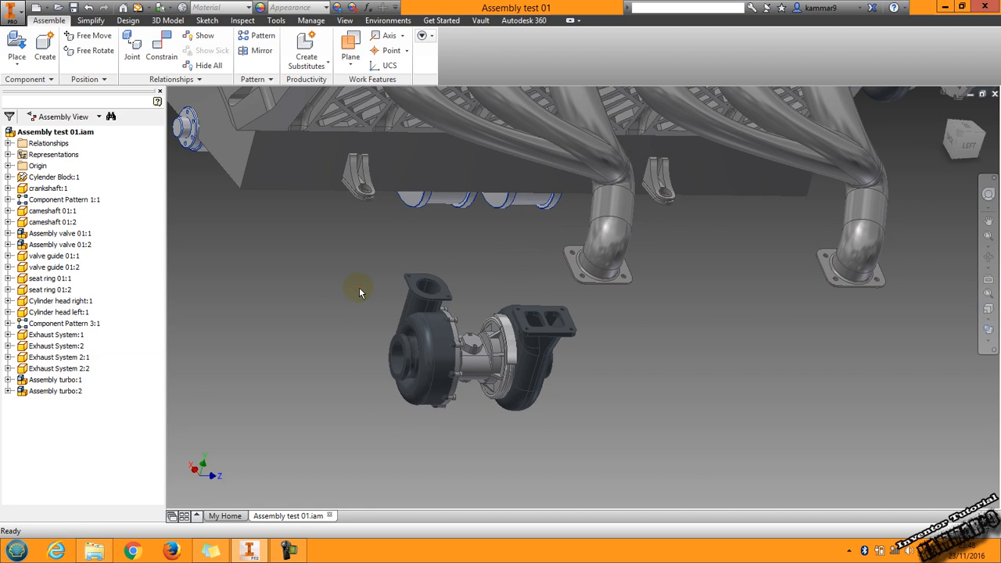
# Step: Apply a Mate between the first turbo's inlet flange face and an exhaust flange face
pyautogui.click(161, 50)
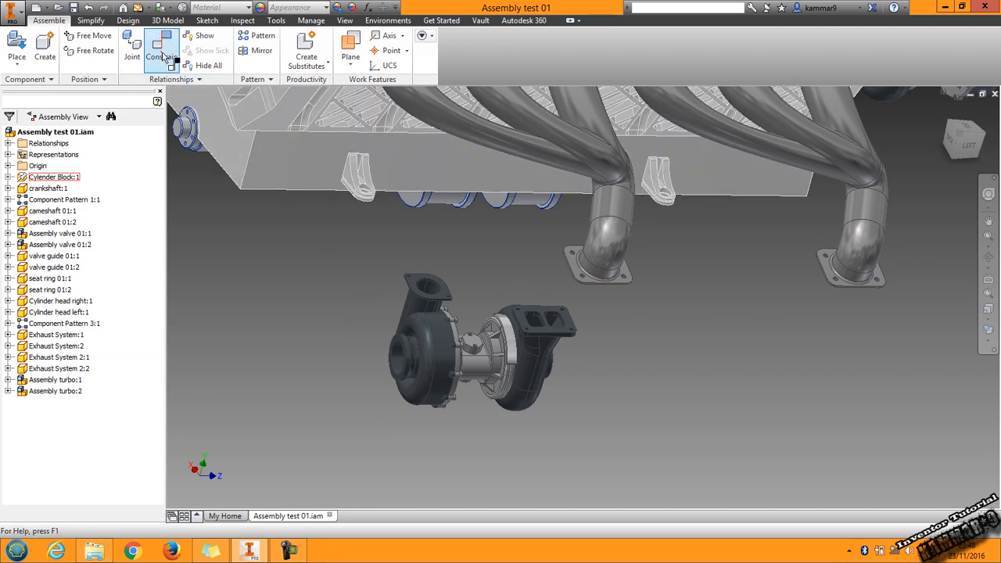
pyautogui.click(161, 50)
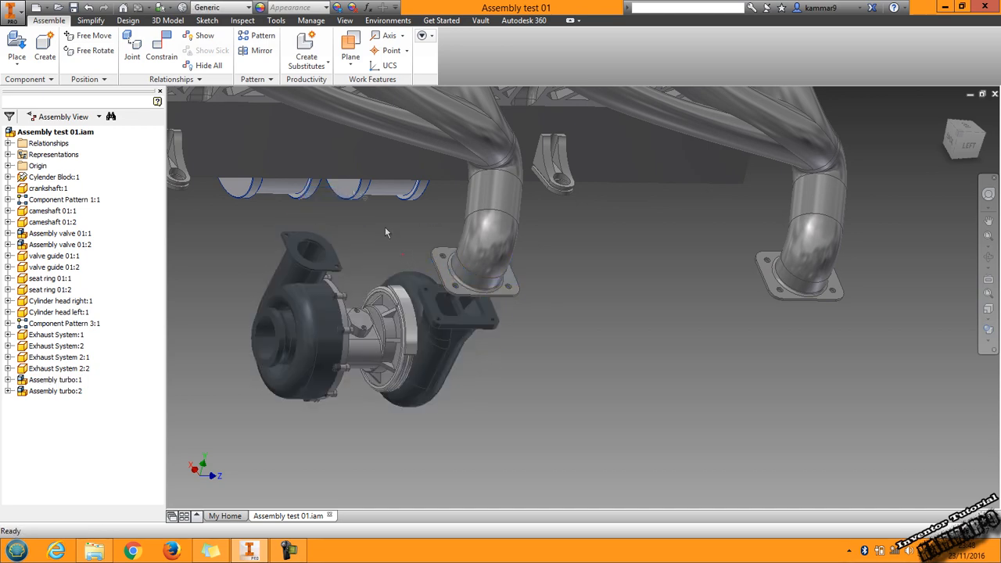
pyautogui.click(161, 50)
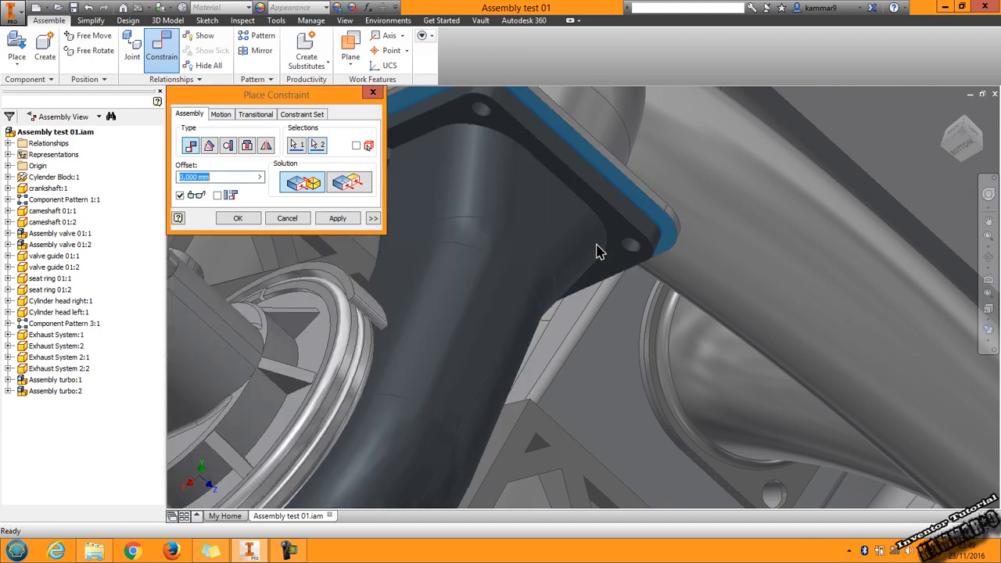
pyautogui.click(288, 219)
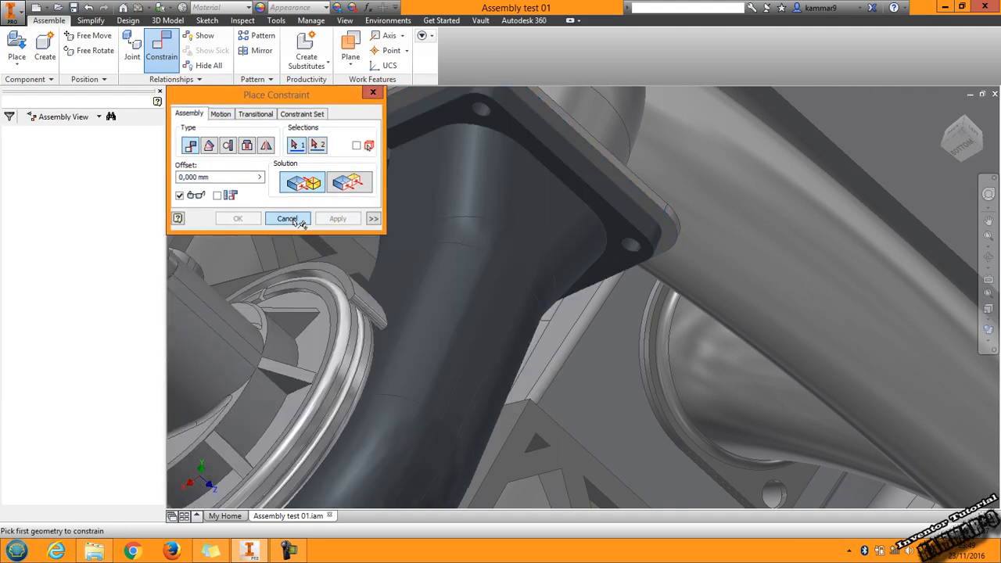
pyautogui.click(287, 218)
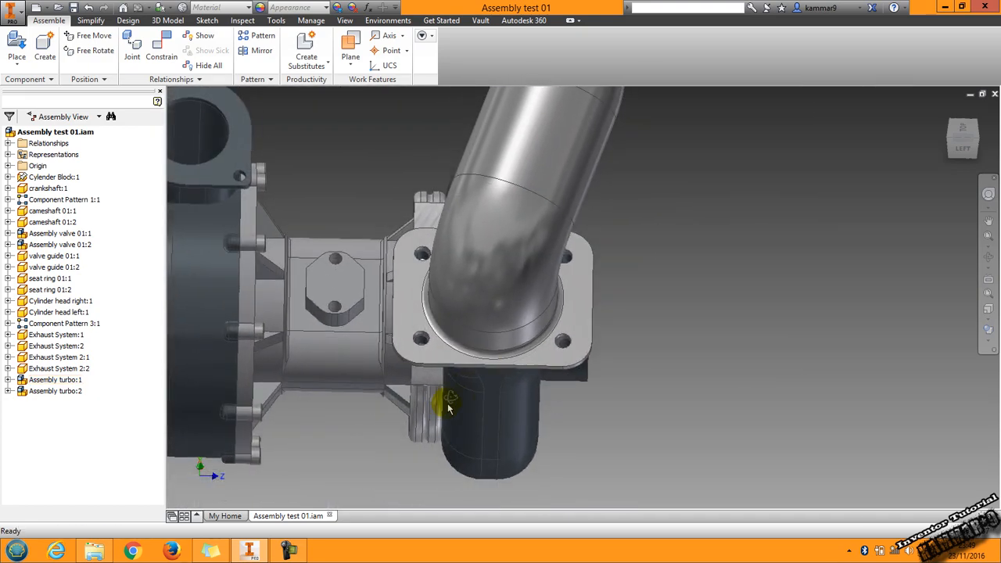
pyautogui.moveTo(450, 406); pyautogui.dragTo(460, 379)
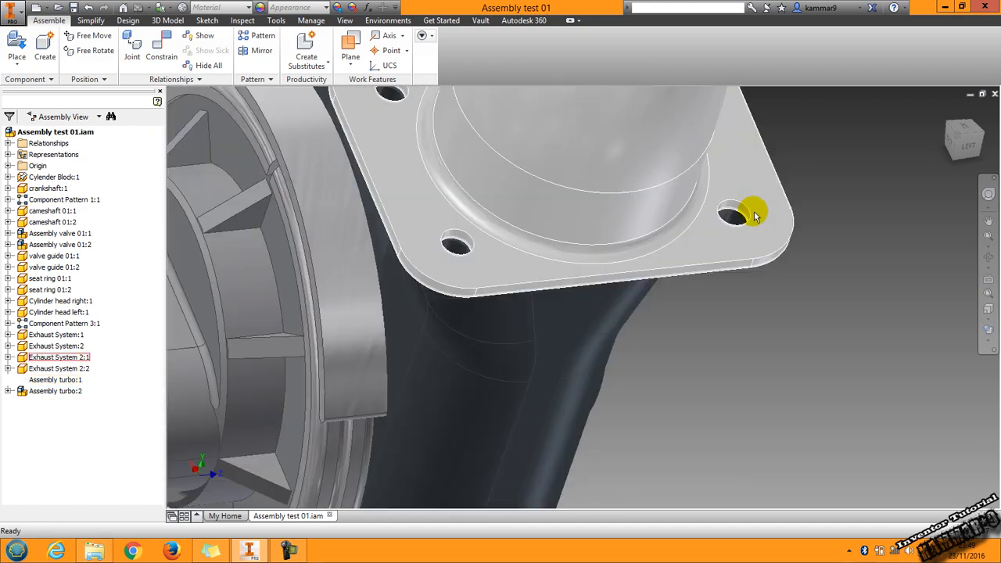
pyautogui.moveTo(458, 258)
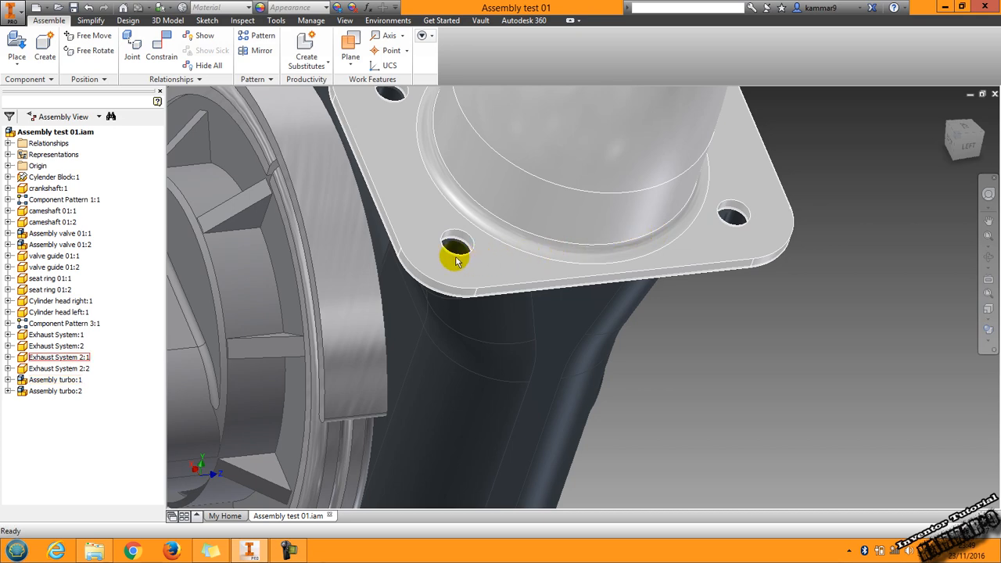
pyautogui.moveTo(457, 262); pyautogui.dragTo(579, 352)
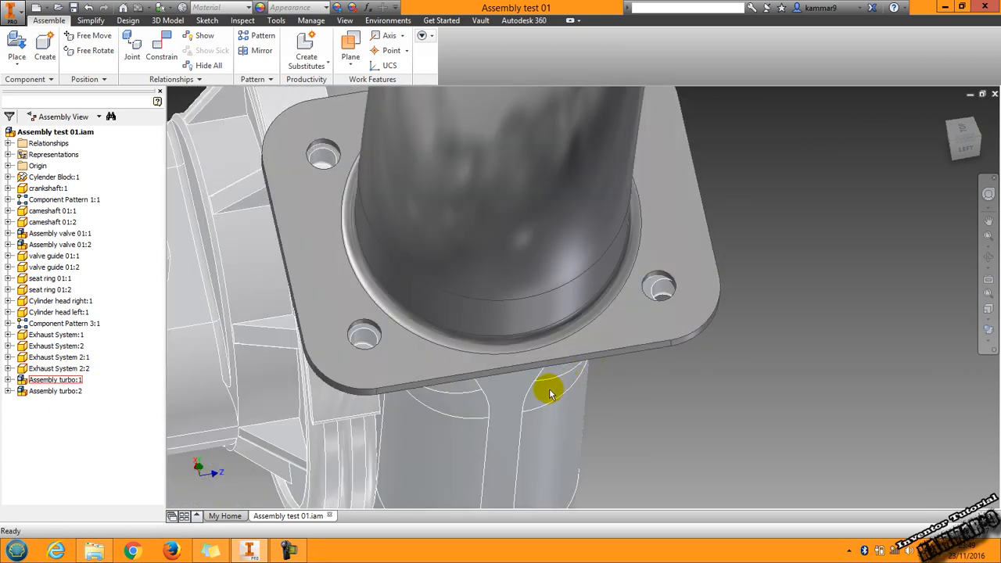
pyautogui.rightClick(550, 393)
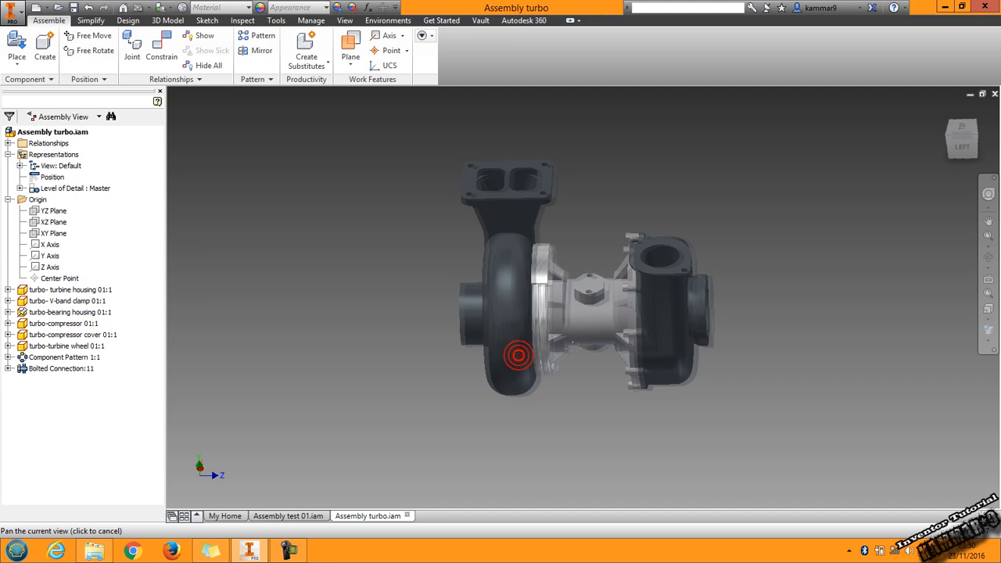
# Step: Open the turbine housing component as its own part document
pyautogui.rightClick(518, 356)
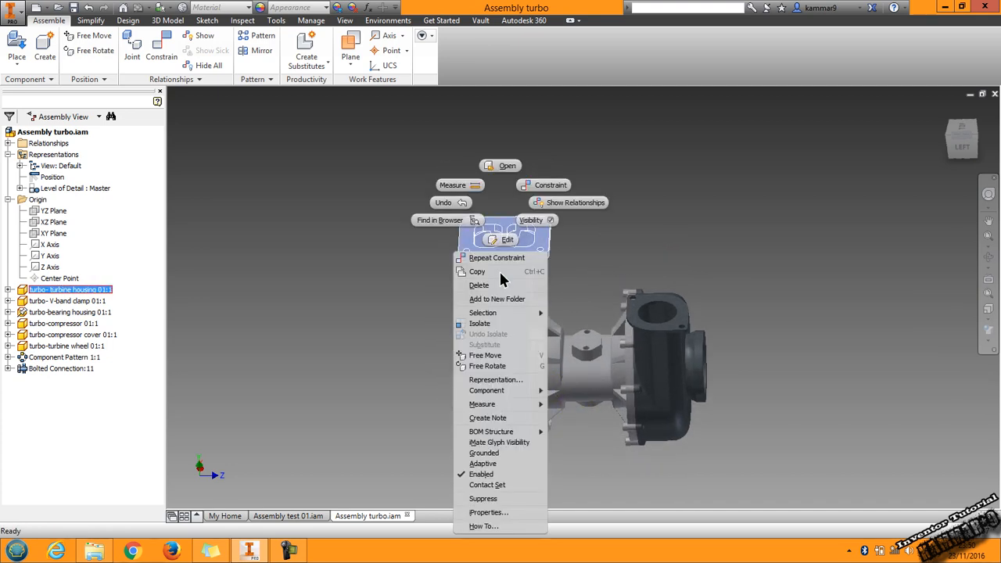
pyautogui.moveTo(507, 165)
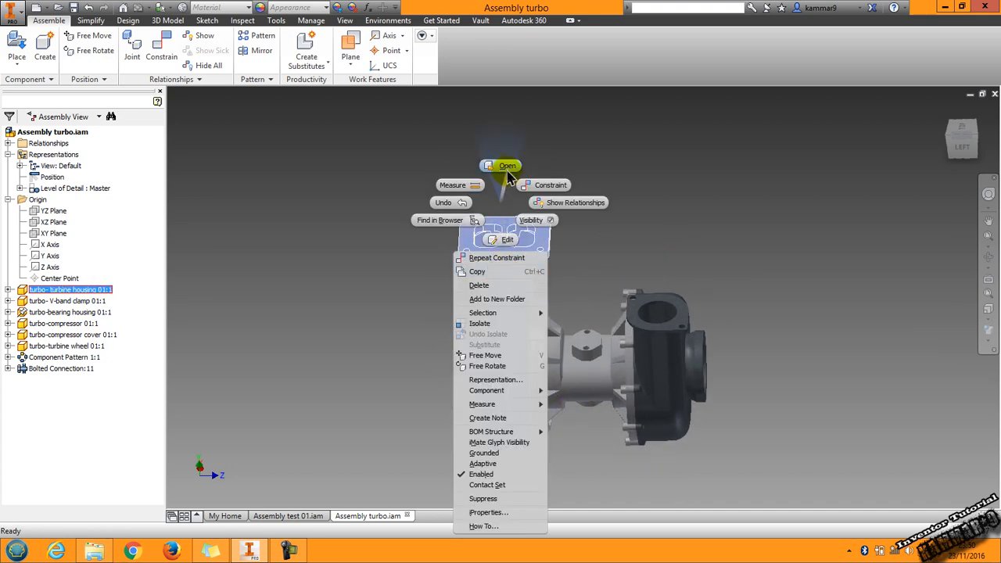
pyautogui.click(507, 165)
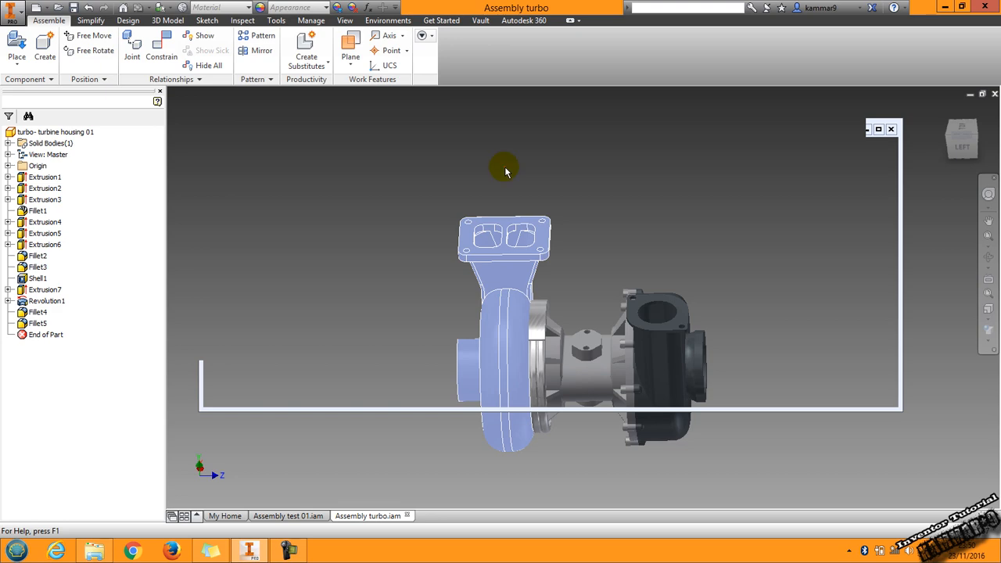
pyautogui.click(450, 515)
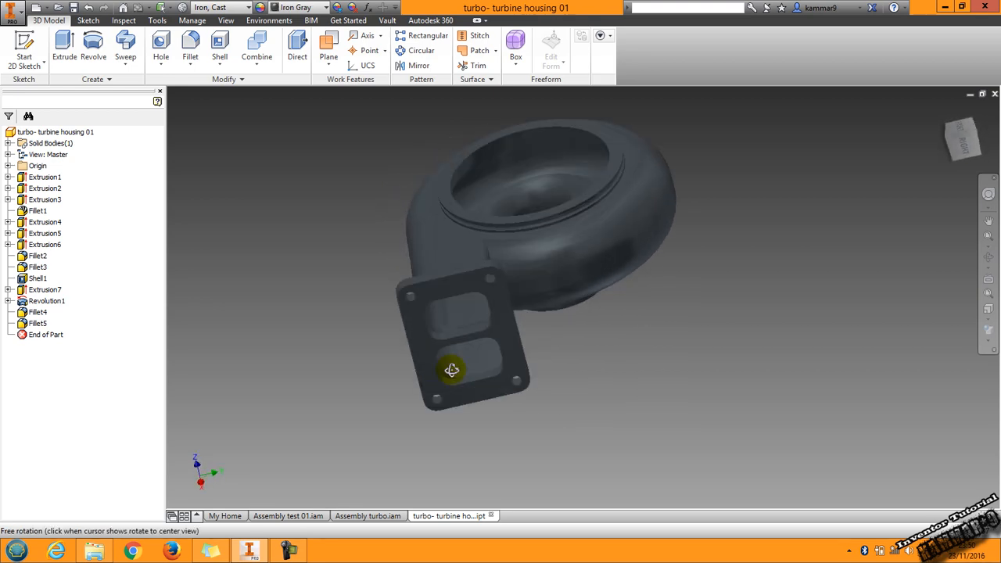
# Step: Orbit to the four-hole flange and right-click Extrusion7's bolt-hole sketch
pyautogui.moveTo(451, 370); pyautogui.dragTo(446, 303)
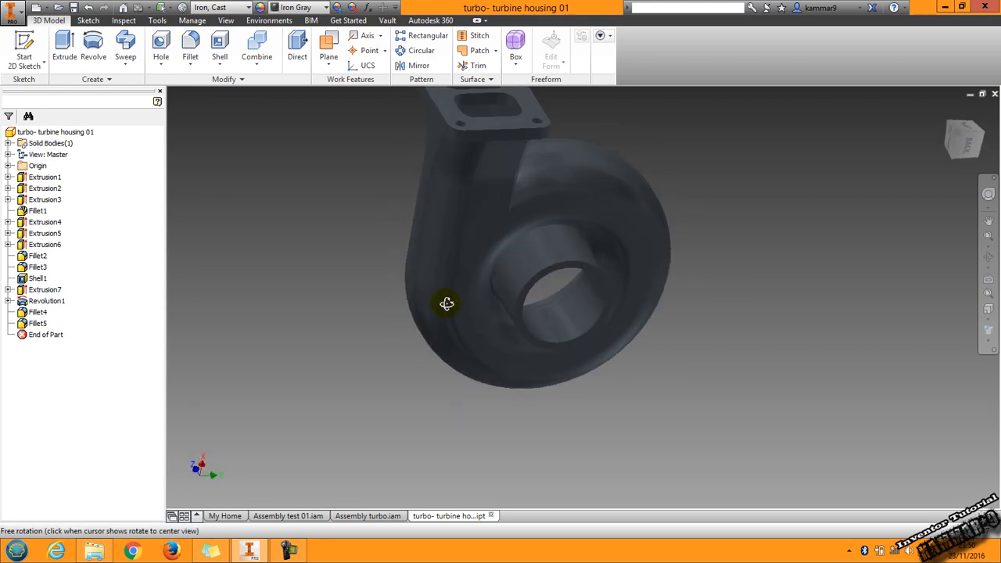
pyautogui.moveTo(447, 304); pyautogui.dragTo(453, 335)
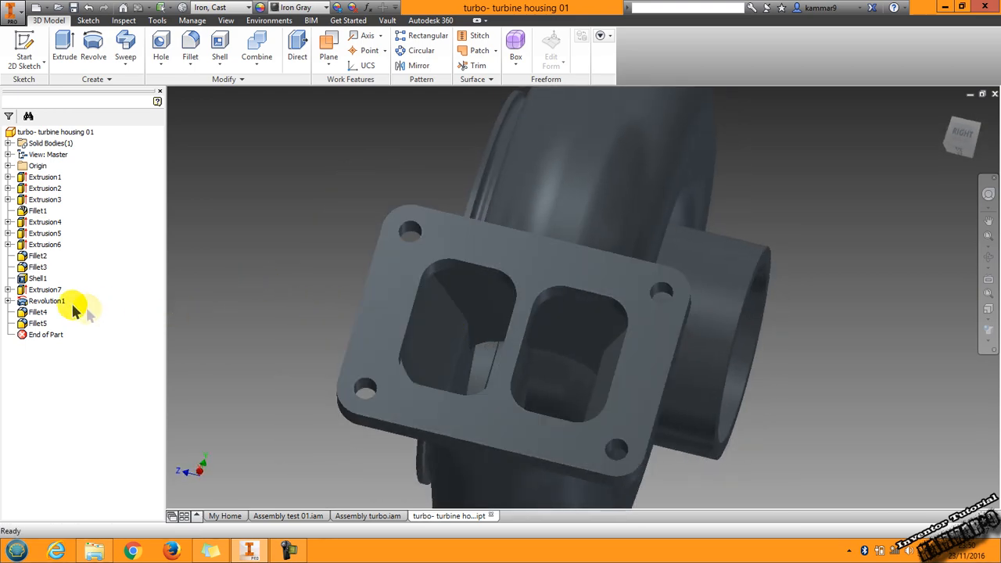
pyautogui.click(44, 290)
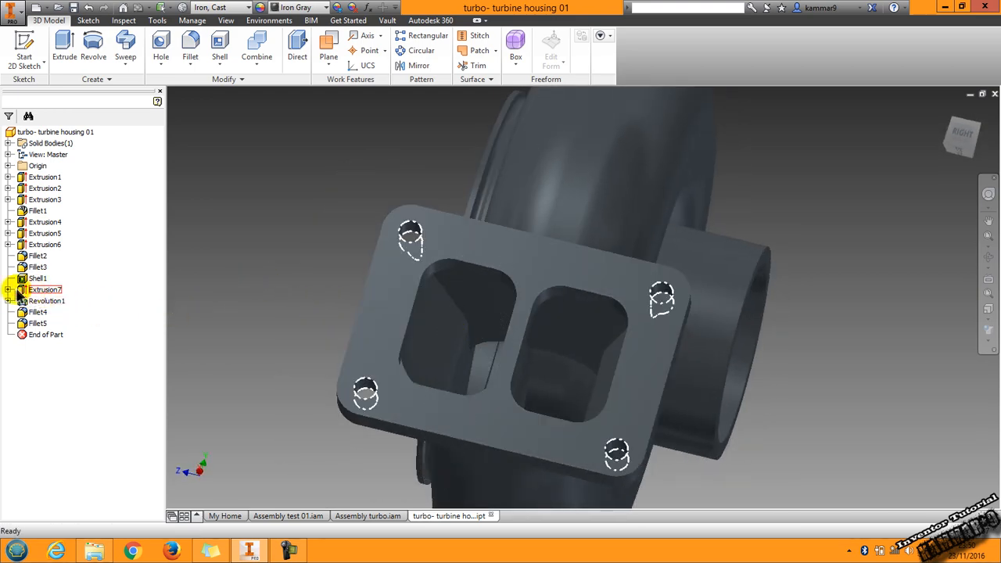
pyautogui.rightClick(44, 290)
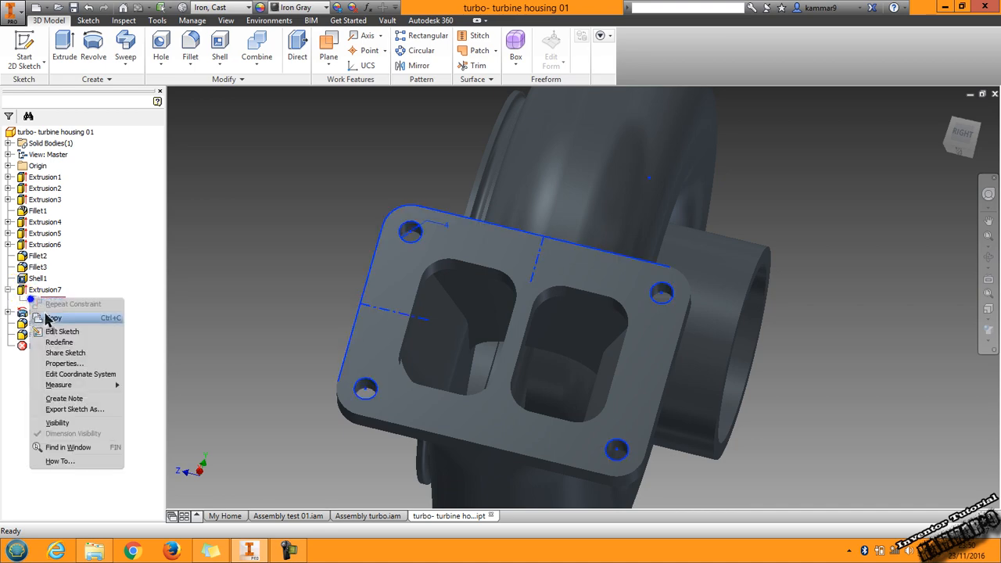
# Step: Edit the bolt-hole sketch, set hole spacing to 44 mm, and finish the sketch
pyautogui.click(63, 331)
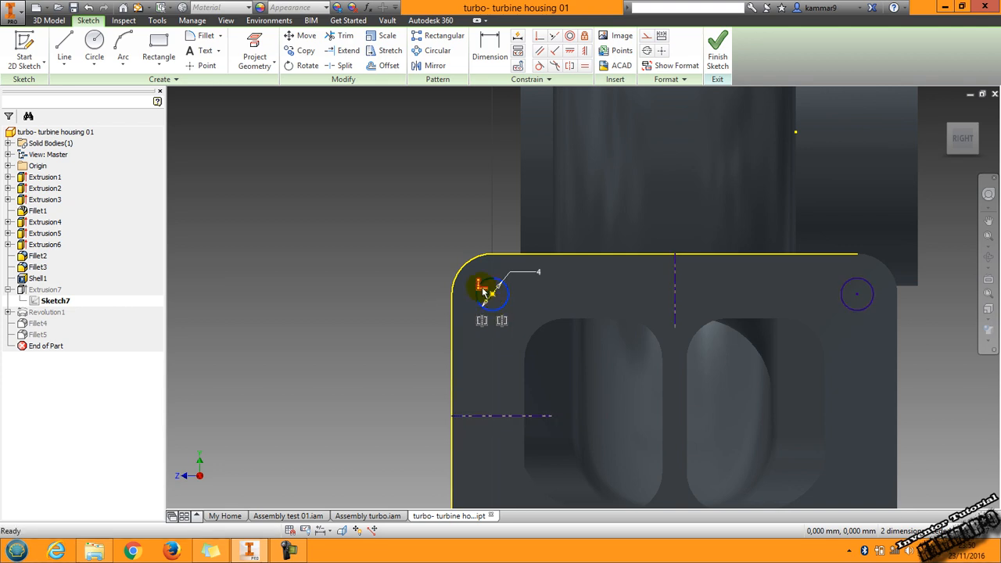
pyautogui.click(491, 293)
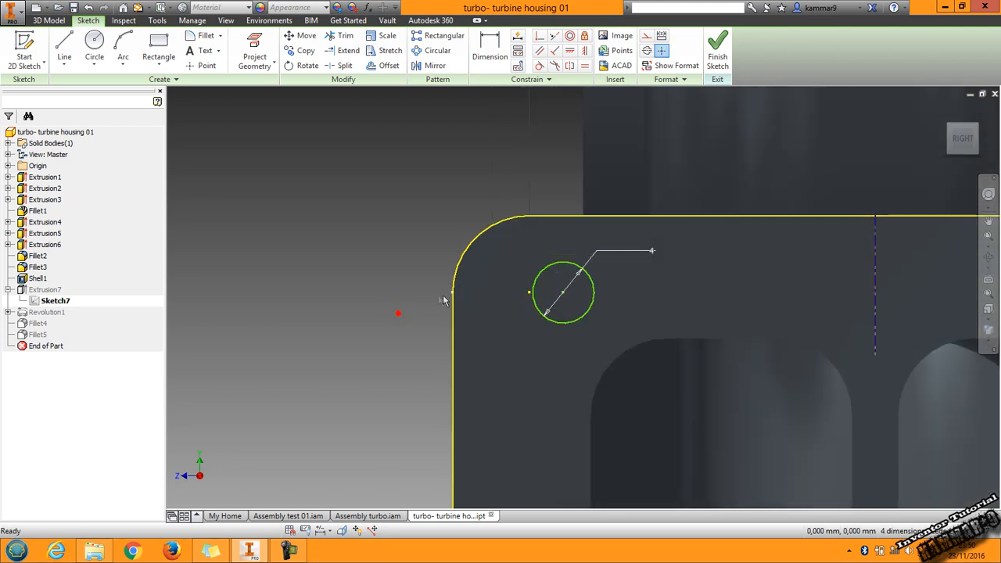
pyautogui.click(490, 43)
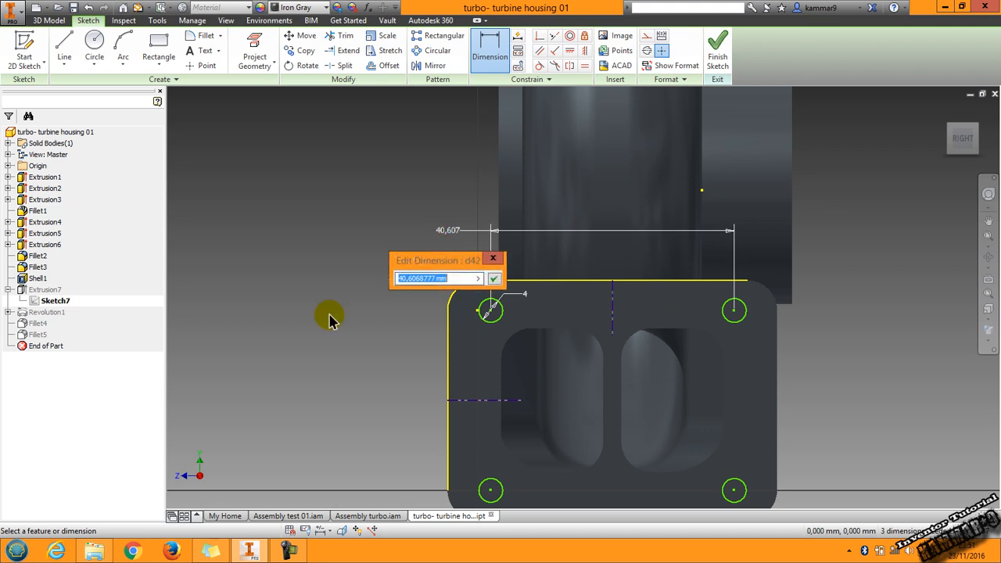
pyautogui.write('44')
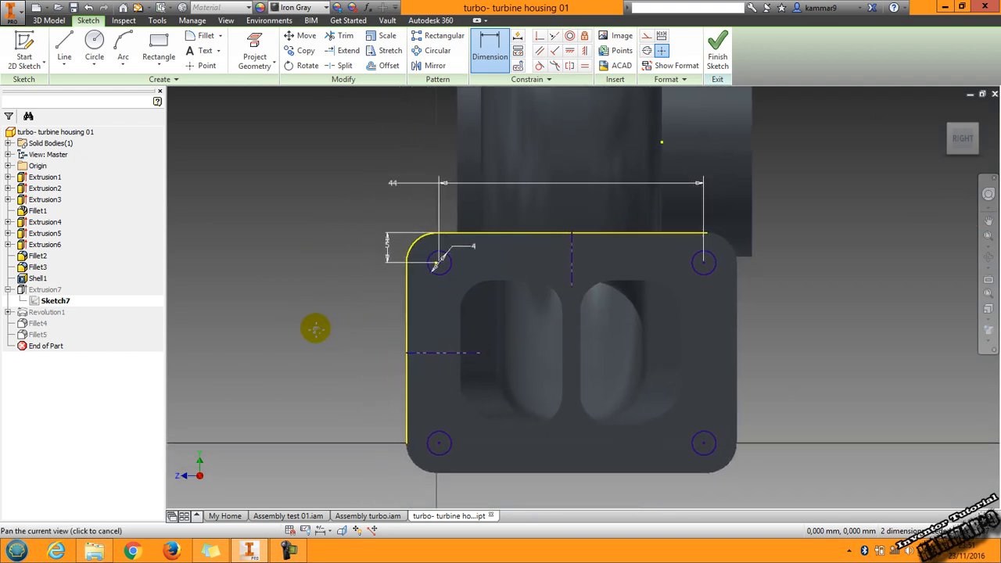
pyautogui.click(718, 43)
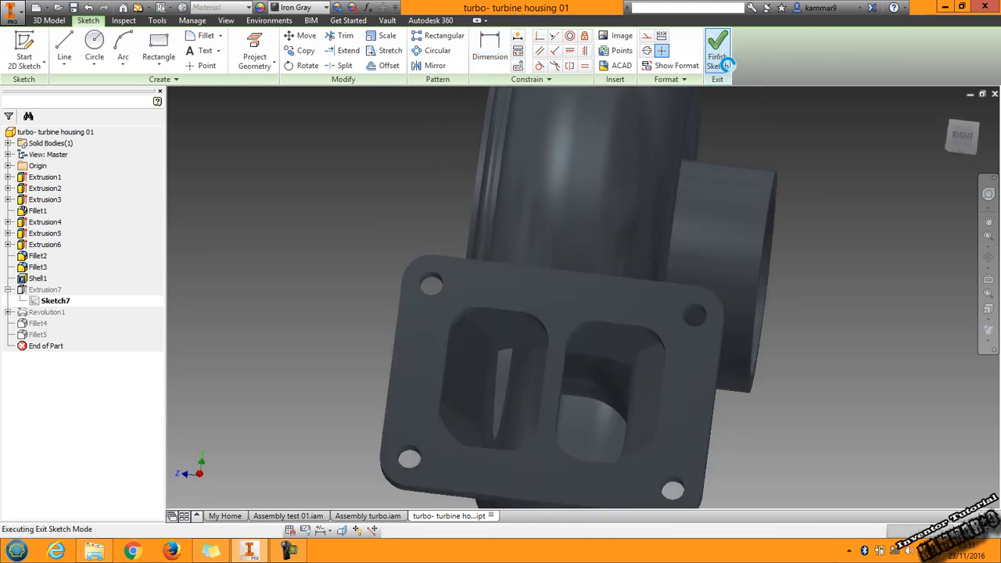
pyautogui.click(717, 47)
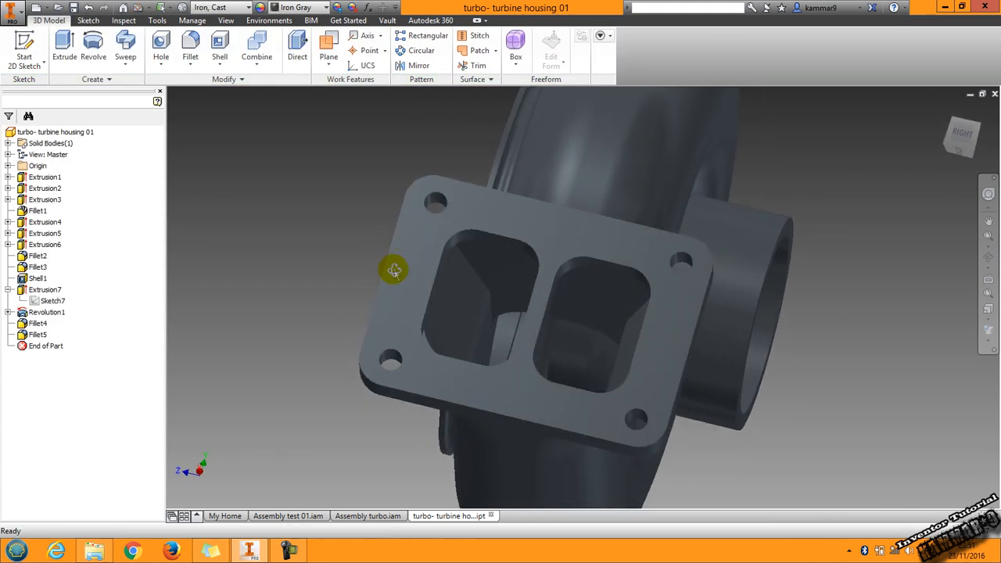
pyautogui.moveTo(395, 271); pyautogui.dragTo(420, 240)
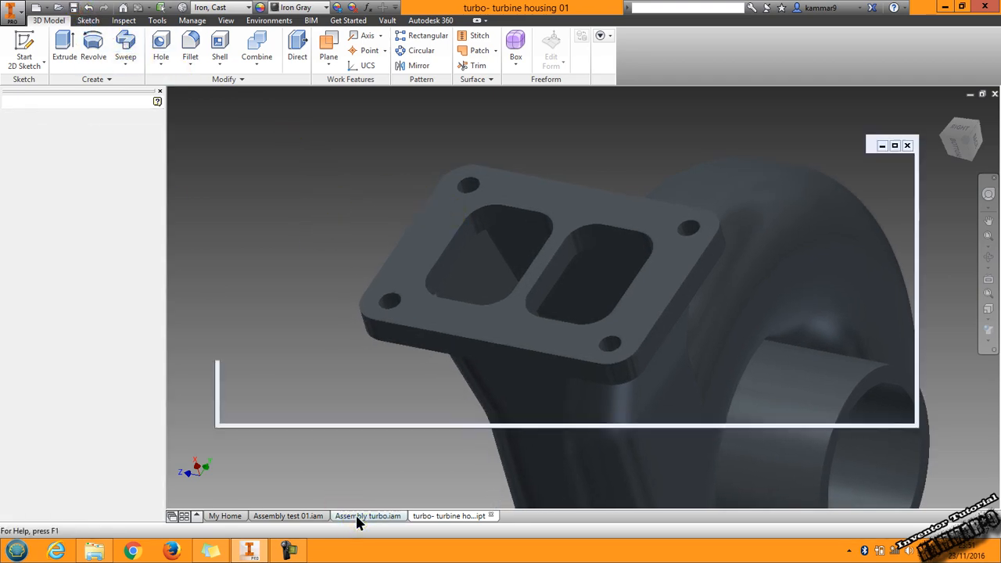
# Step: Save Assembly turbo.iam and return to the engine assembly's exhaust flanges
pyautogui.click(368, 516)
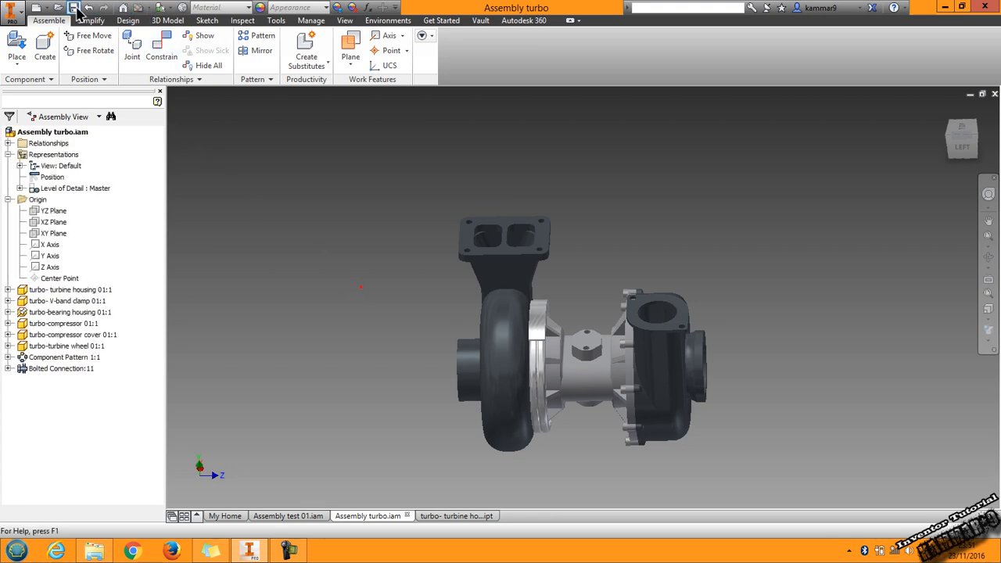
pyautogui.click(288, 516)
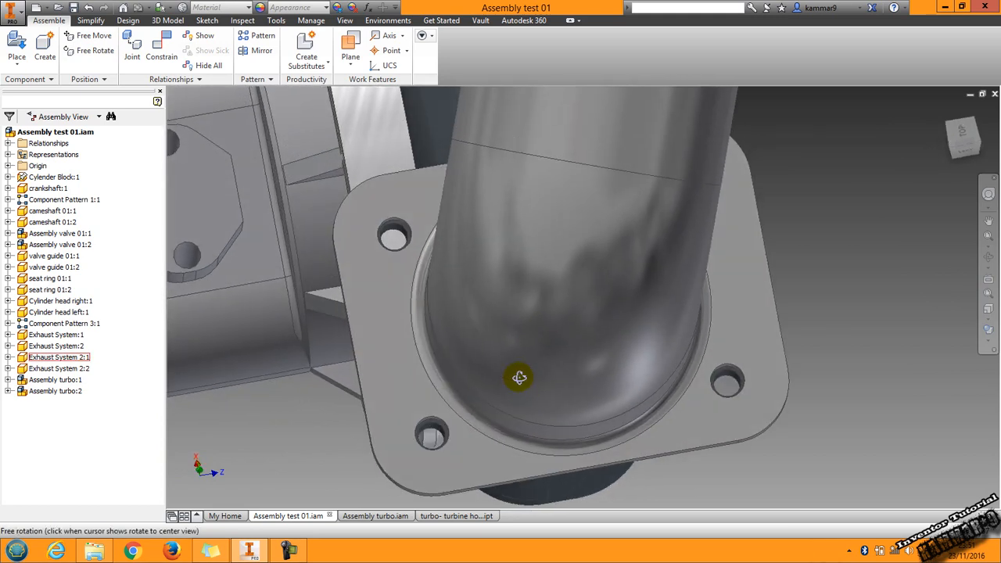
pyautogui.moveTo(519, 377); pyautogui.dragTo(414, 360)
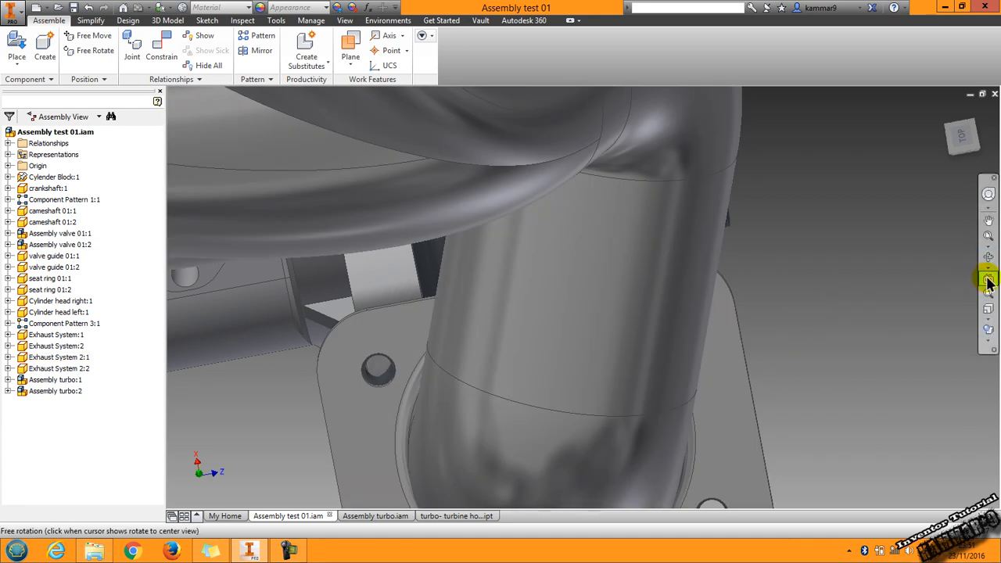
pyautogui.moveTo(988, 281)
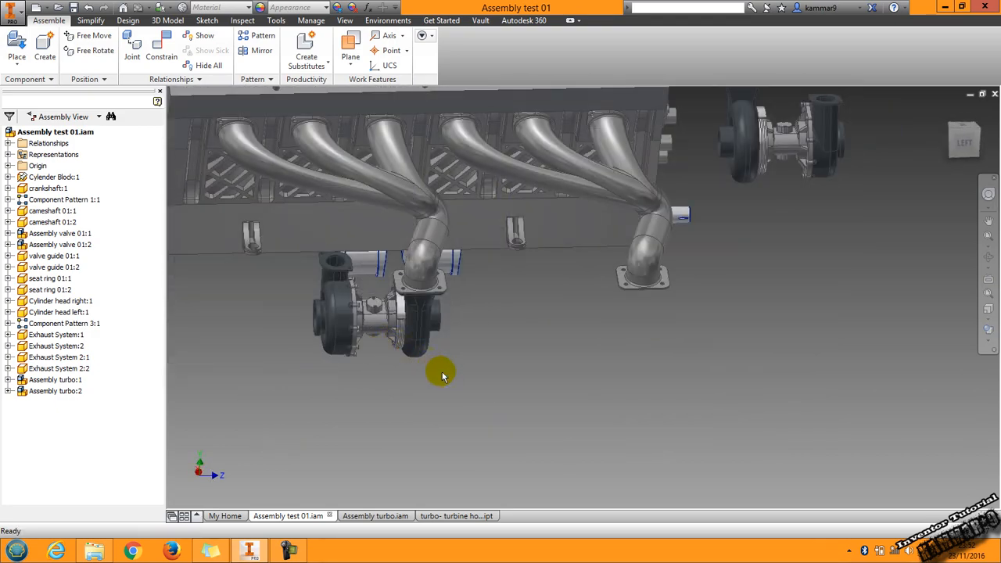
# Step: Cancel the pending constraint and mate the second turbo's inlet to its exhaust flange
pyautogui.moveTo(442, 375); pyautogui.dragTo(372, 328)
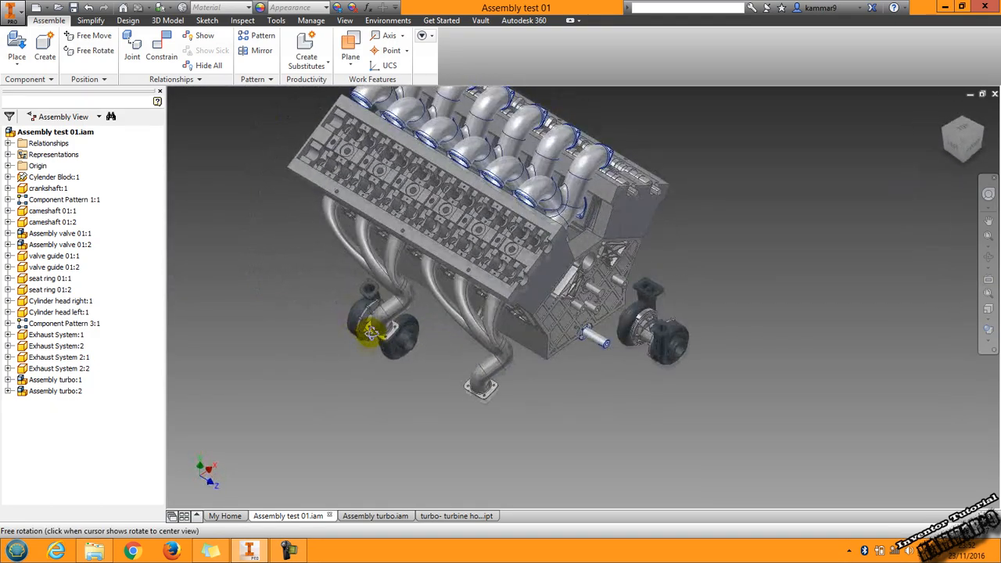
pyautogui.moveTo(371, 333); pyautogui.dragTo(251, 329)
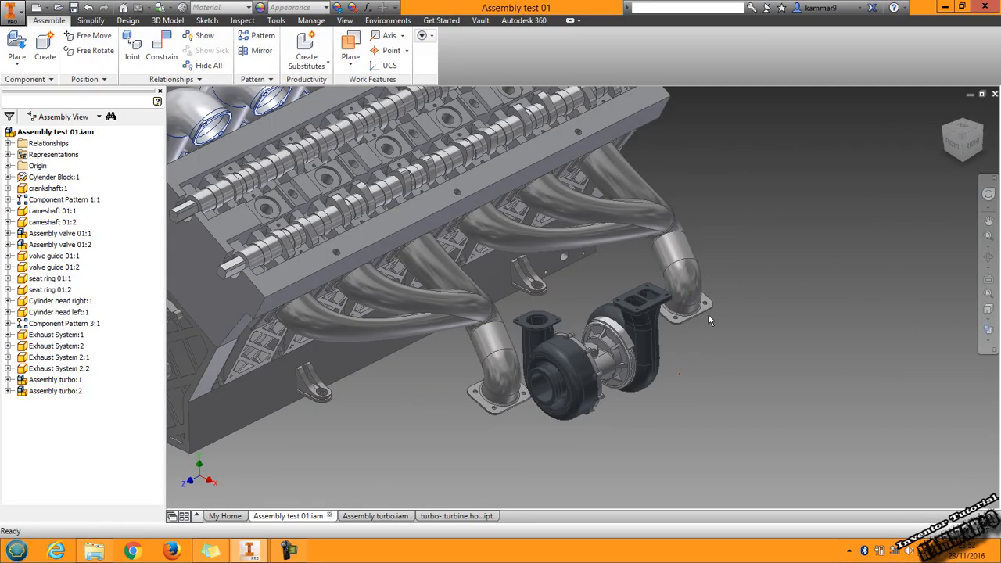
pyautogui.scroll(3)
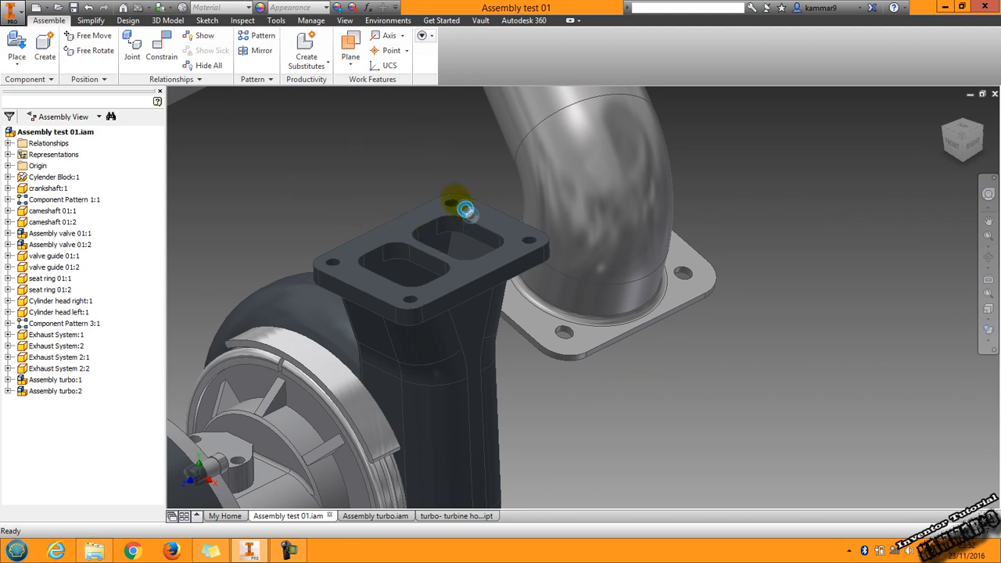
pyautogui.click(162, 49)
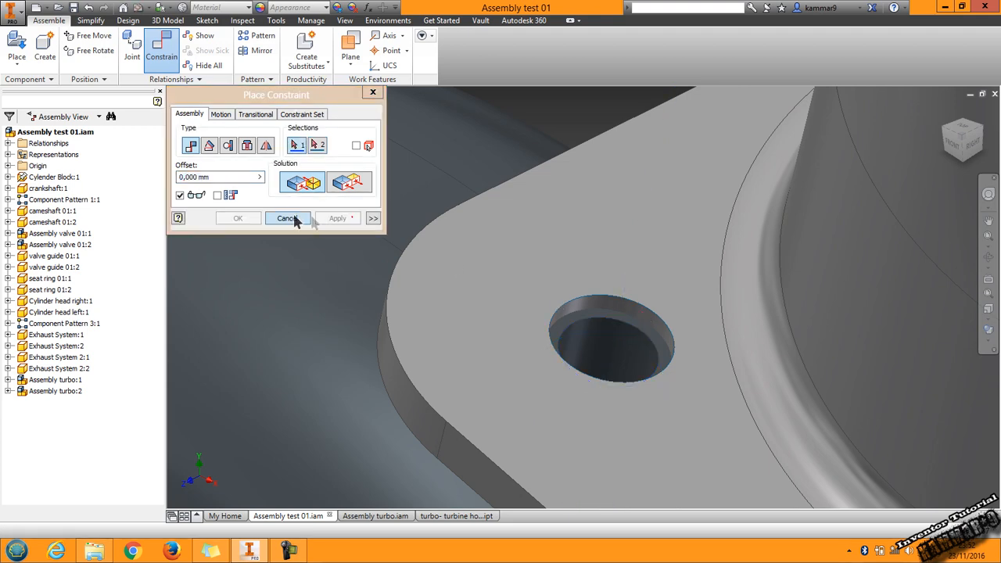
pyautogui.click(287, 219)
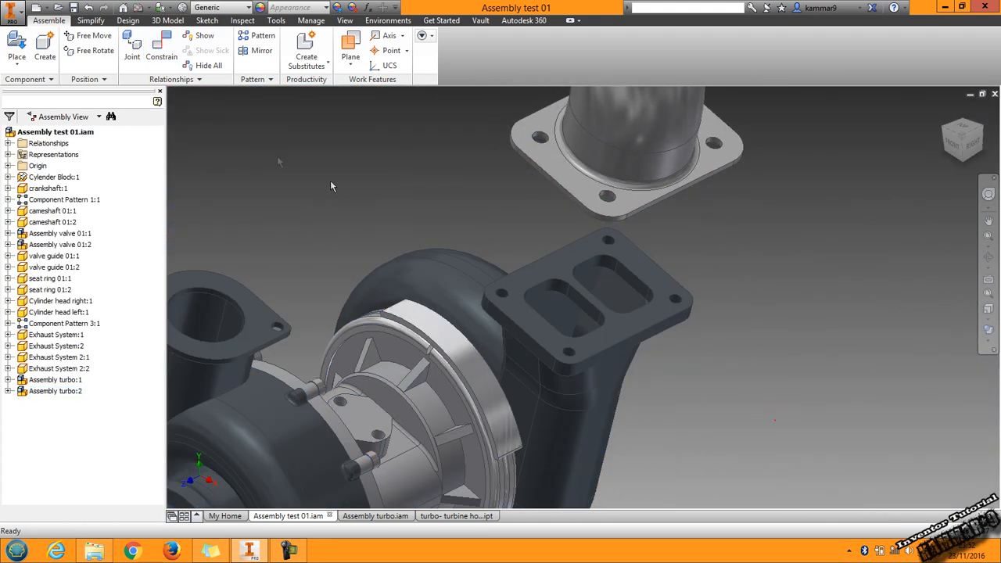
pyautogui.click(161, 50)
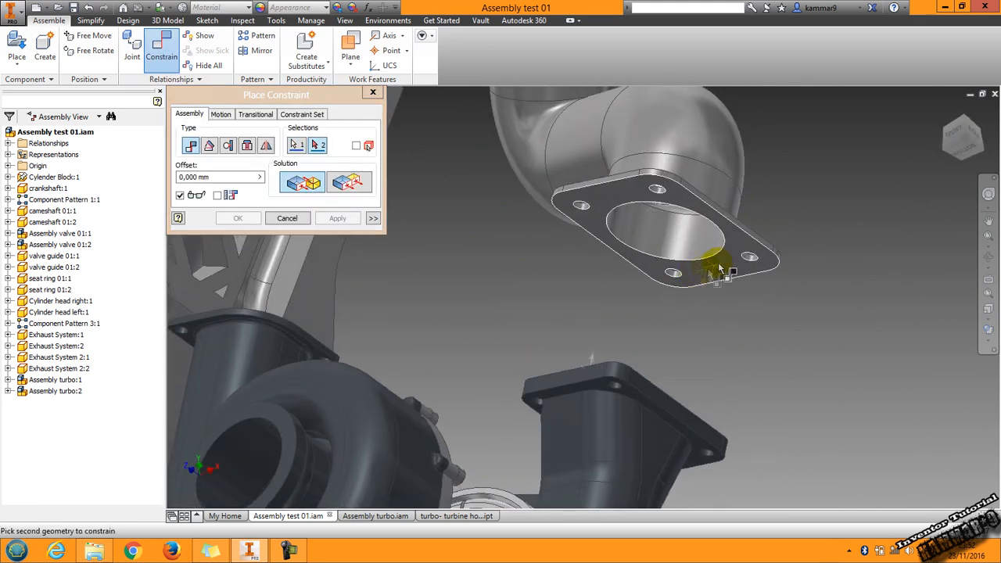
pyautogui.click(337, 218)
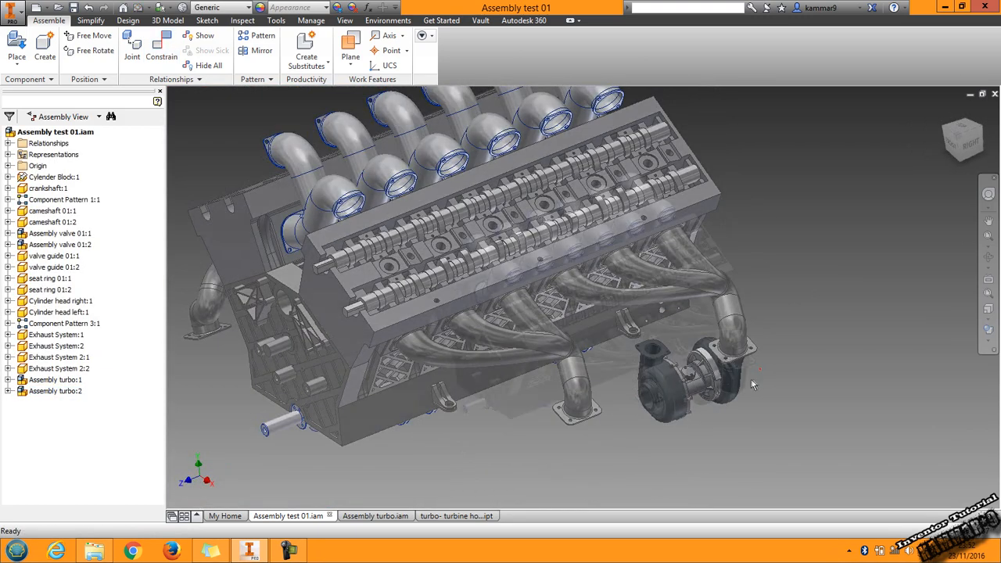
# Step: Rectangular-pattern both turbo assemblies into 2 columns spaced 270 along the engine
pyautogui.moveTo(751, 383); pyautogui.dragTo(567, 360)
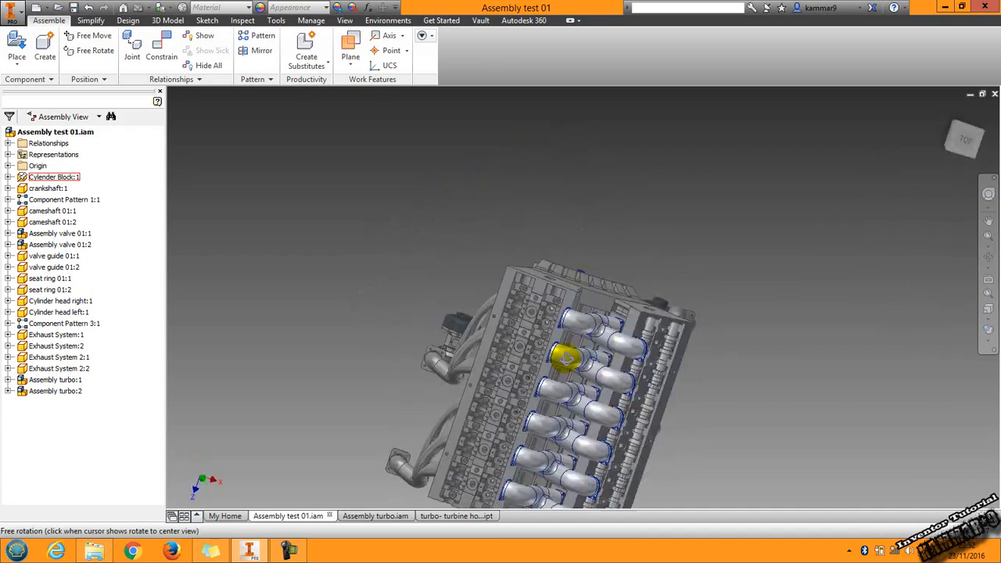
pyautogui.moveTo(563, 360); pyautogui.dragTo(641, 345)
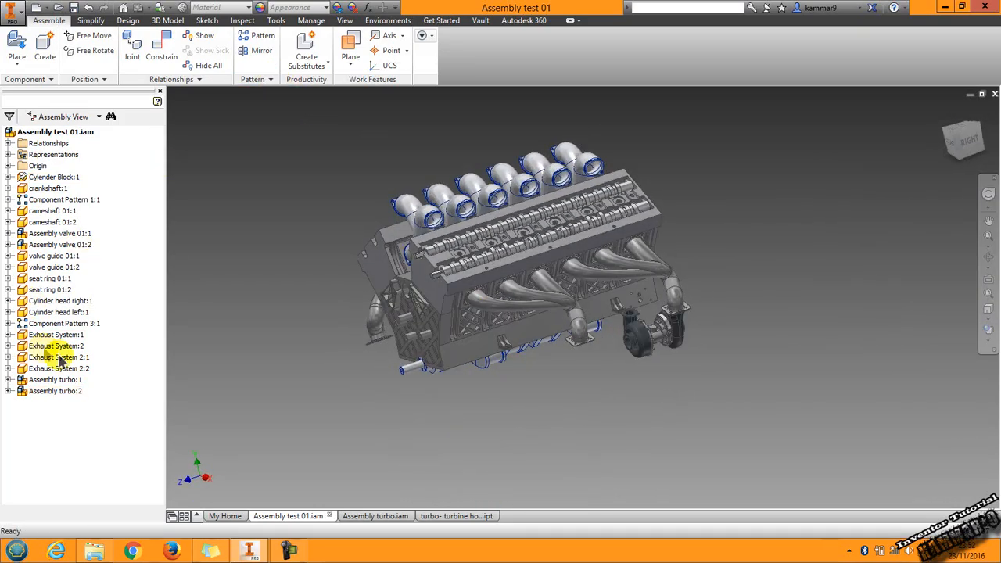
pyautogui.click(56, 391)
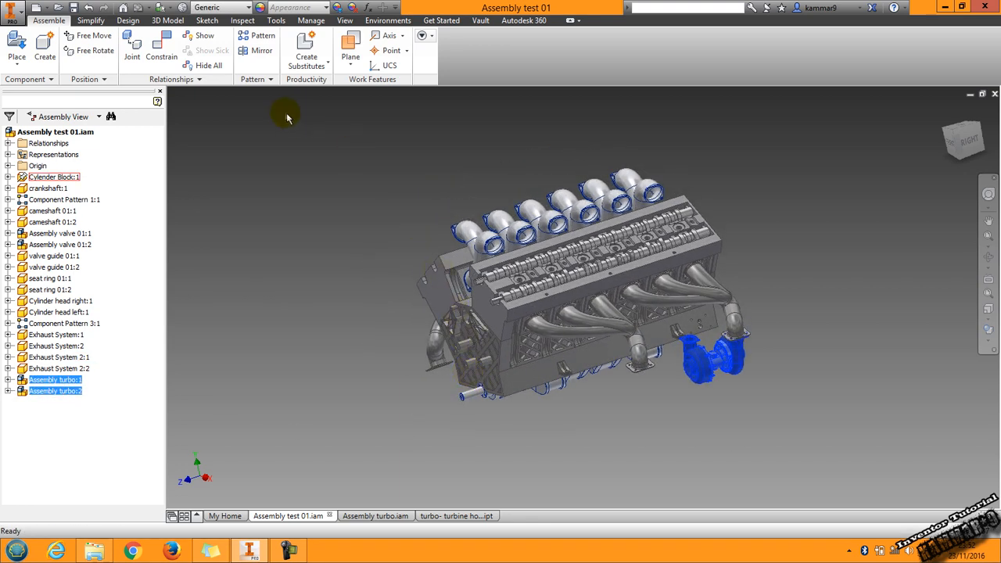
pyautogui.click(262, 35)
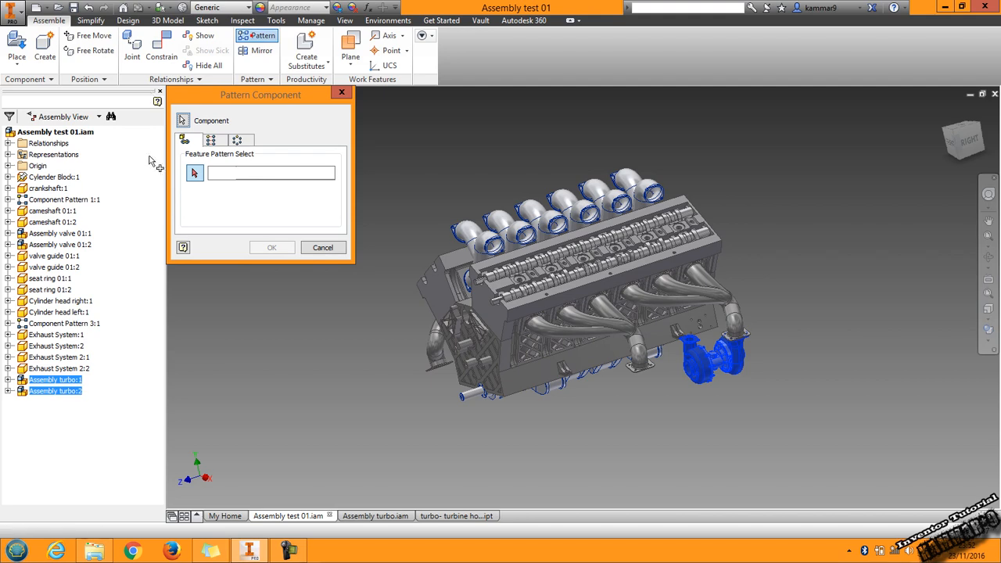
pyautogui.click(209, 139)
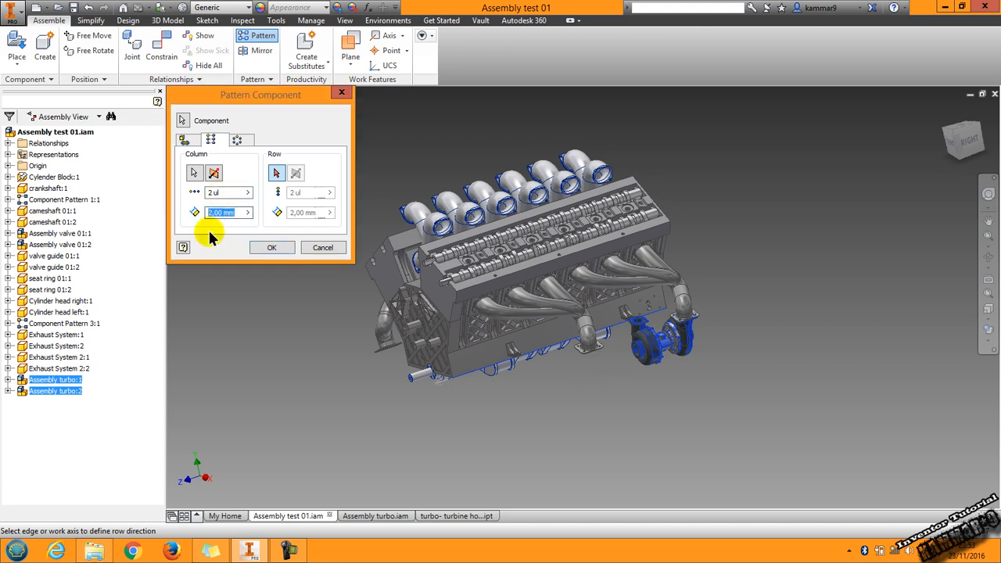
pyautogui.write('2')
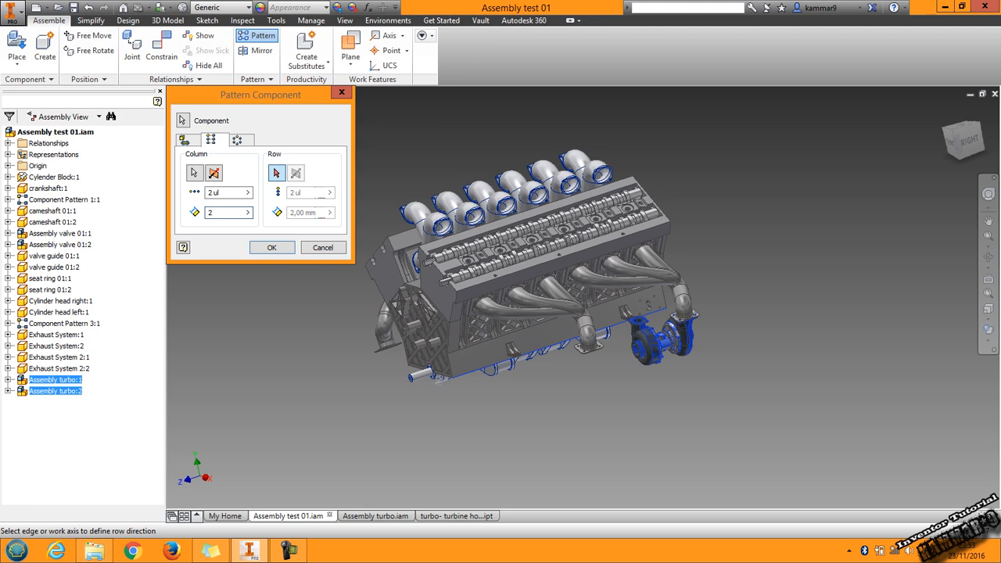
pyautogui.write('270')
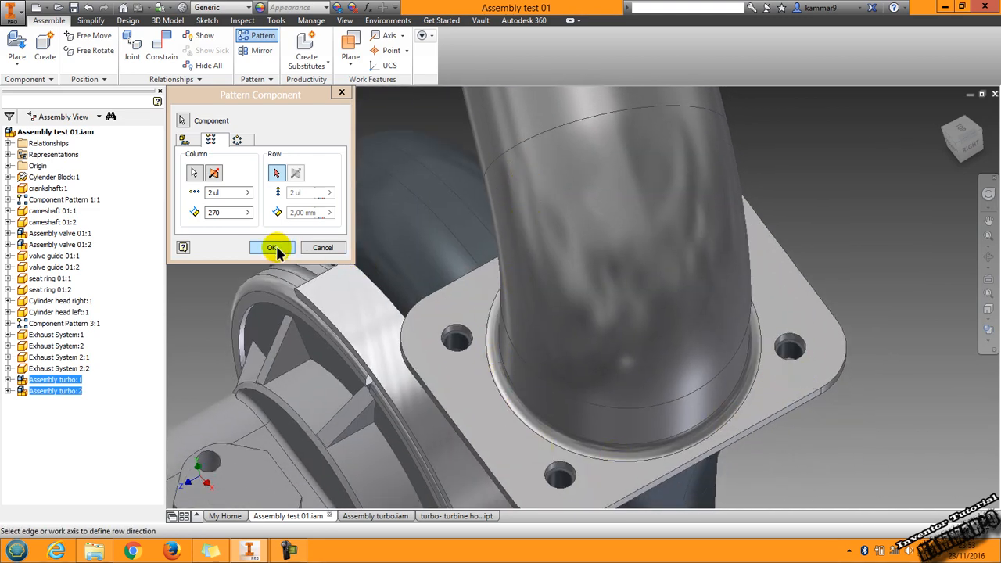
pyautogui.click(271, 248)
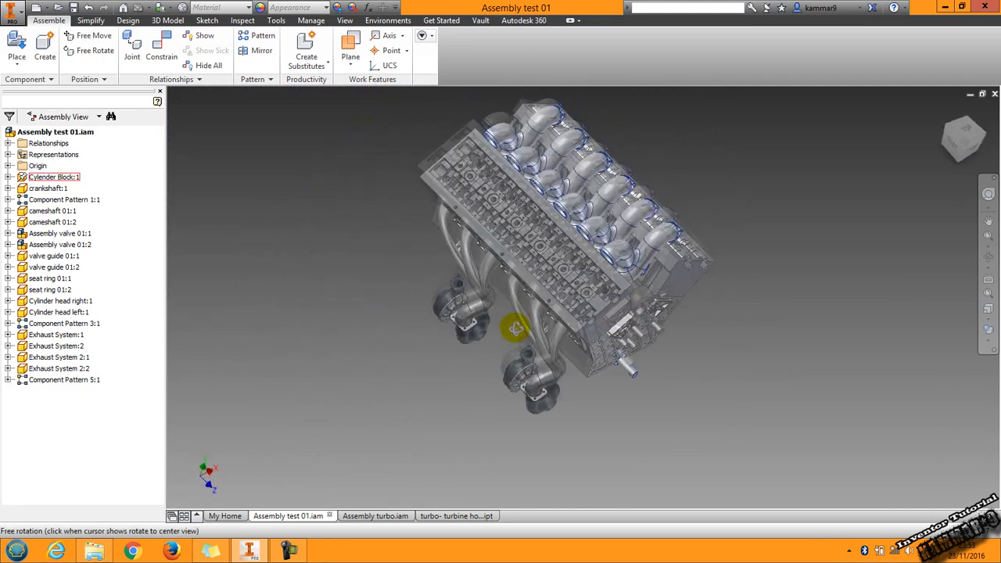
pyautogui.moveTo(517, 328); pyautogui.dragTo(544, 381)
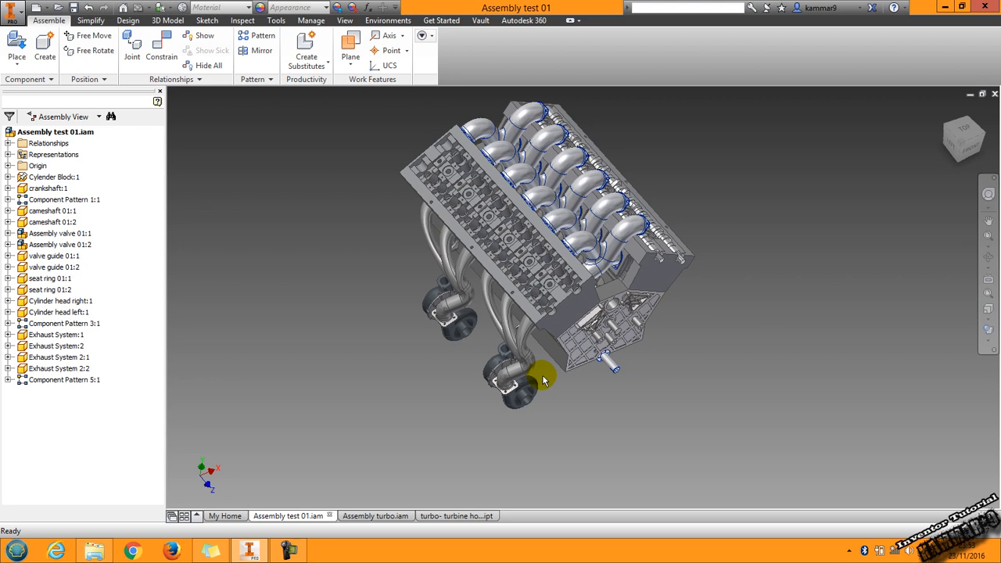
pyautogui.moveTo(544, 380); pyautogui.dragTo(505, 369)
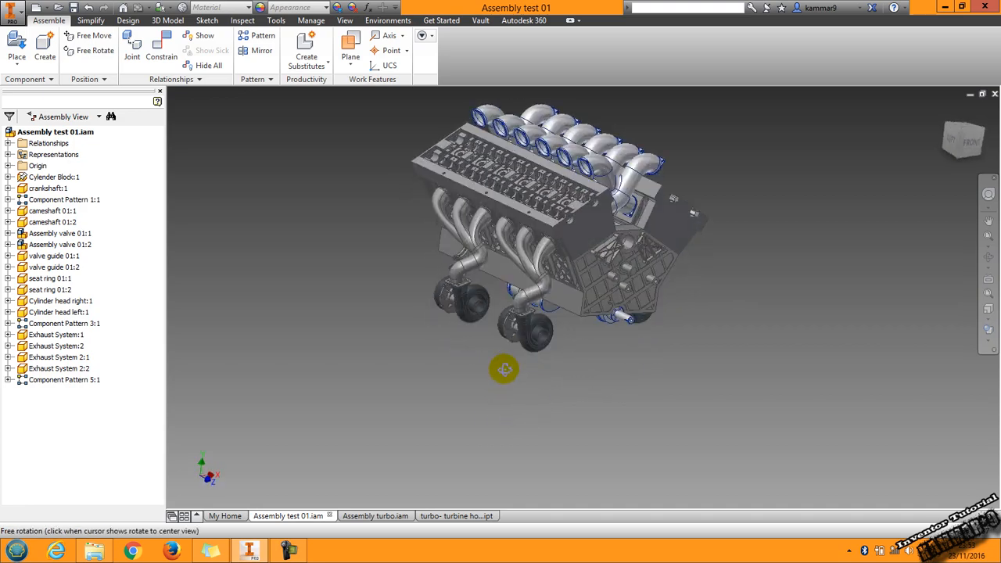
pyautogui.moveTo(505, 370); pyautogui.dragTo(528, 361)
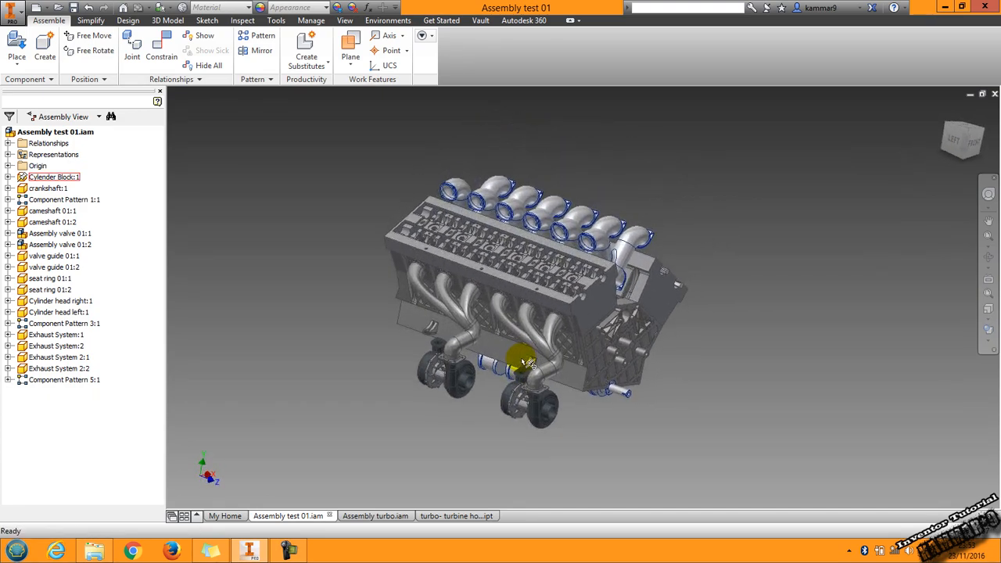
pyautogui.moveTo(528, 360); pyautogui.dragTo(643, 305)
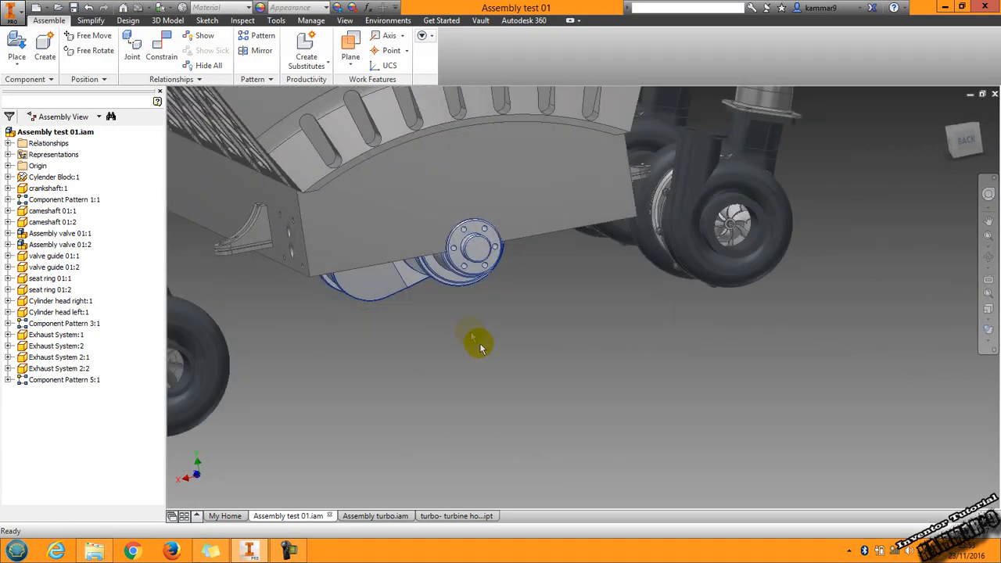
pyautogui.moveTo(481, 348); pyautogui.dragTo(505, 313)
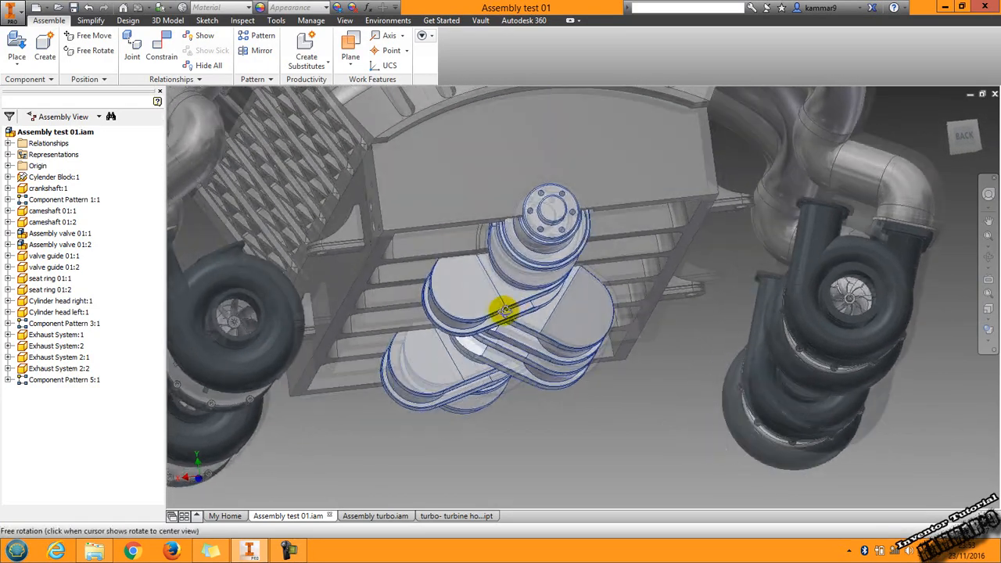
pyautogui.moveTo(504, 313); pyautogui.dragTo(422, 340)
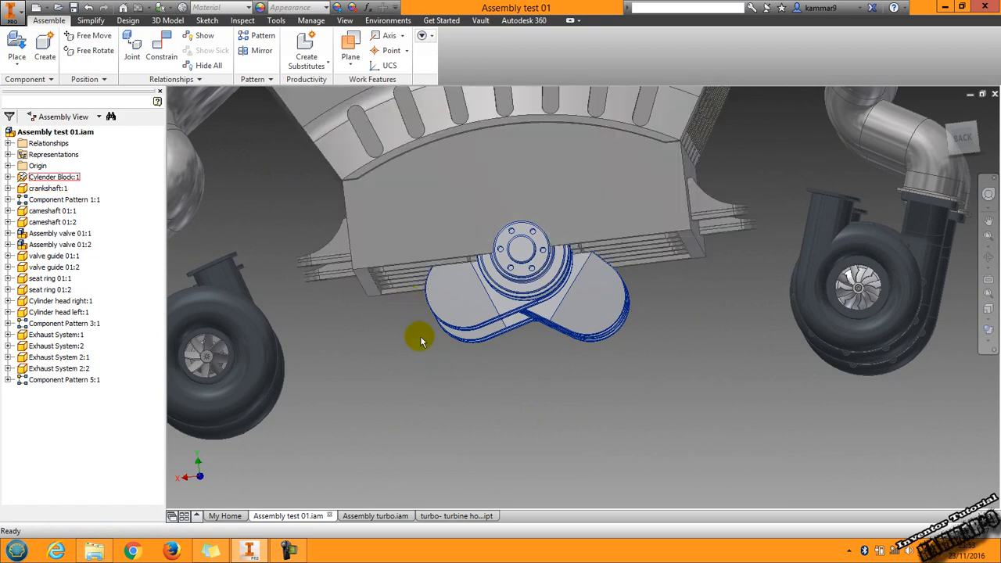
pyautogui.moveTo(421, 340); pyautogui.dragTo(535, 316)
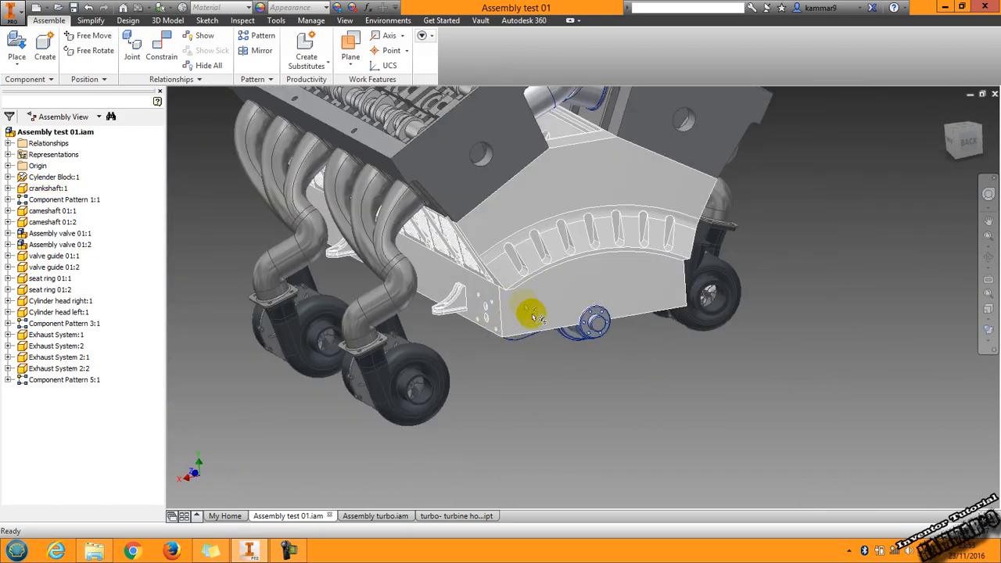
pyautogui.moveTo(532, 317); pyautogui.dragTo(520, 384)
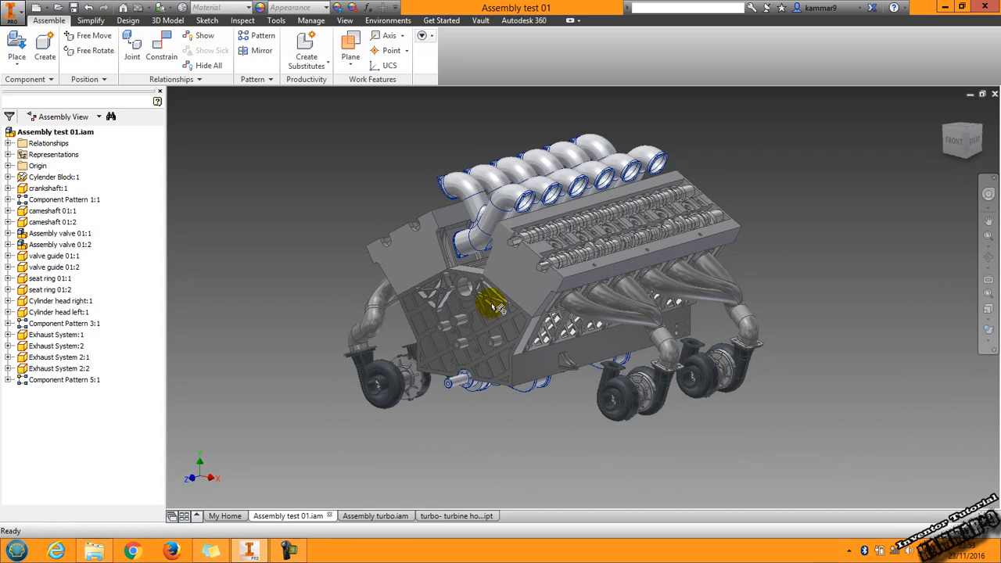
pyautogui.click(61, 301)
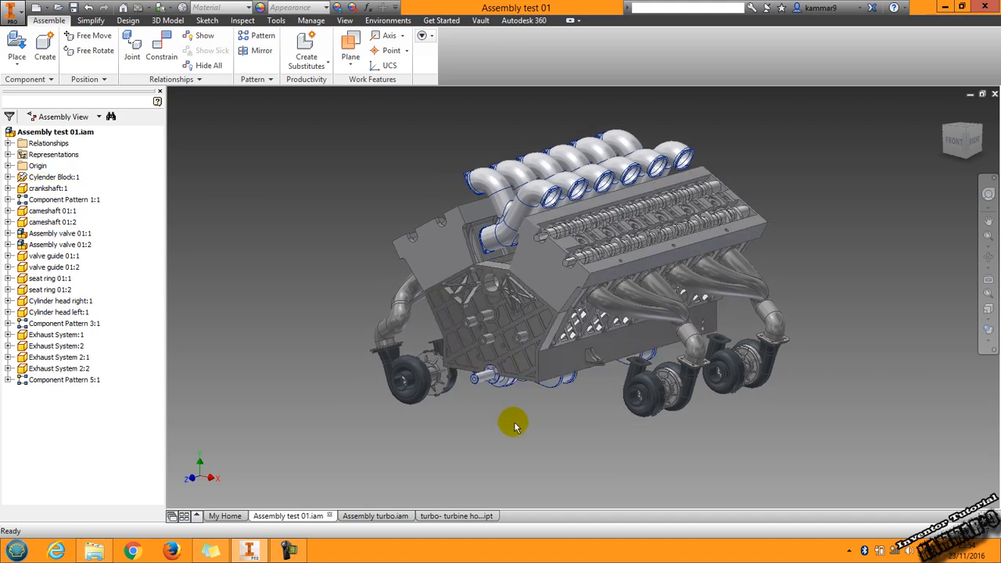
pyautogui.moveTo(526, 427)
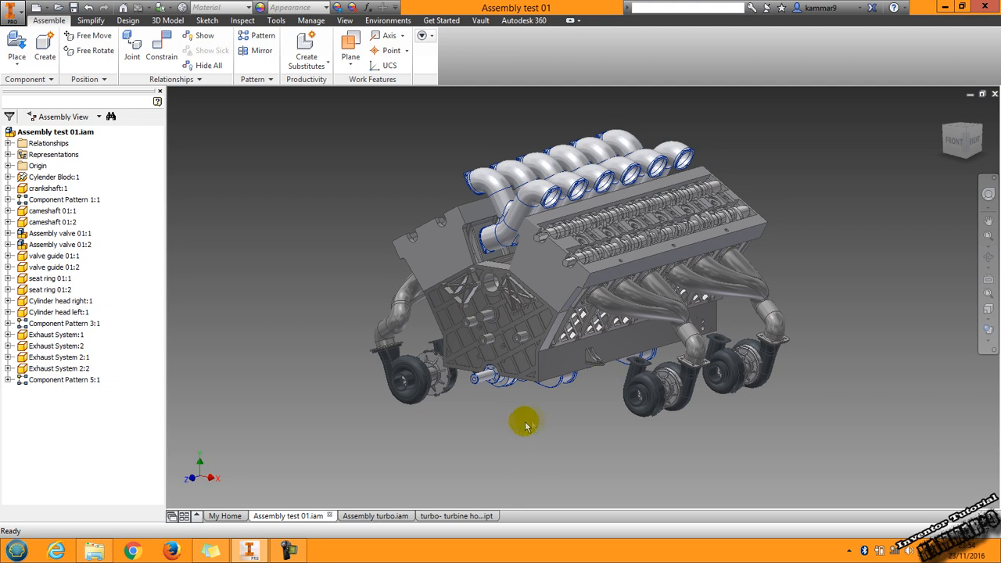
pyautogui.moveTo(536, 423)
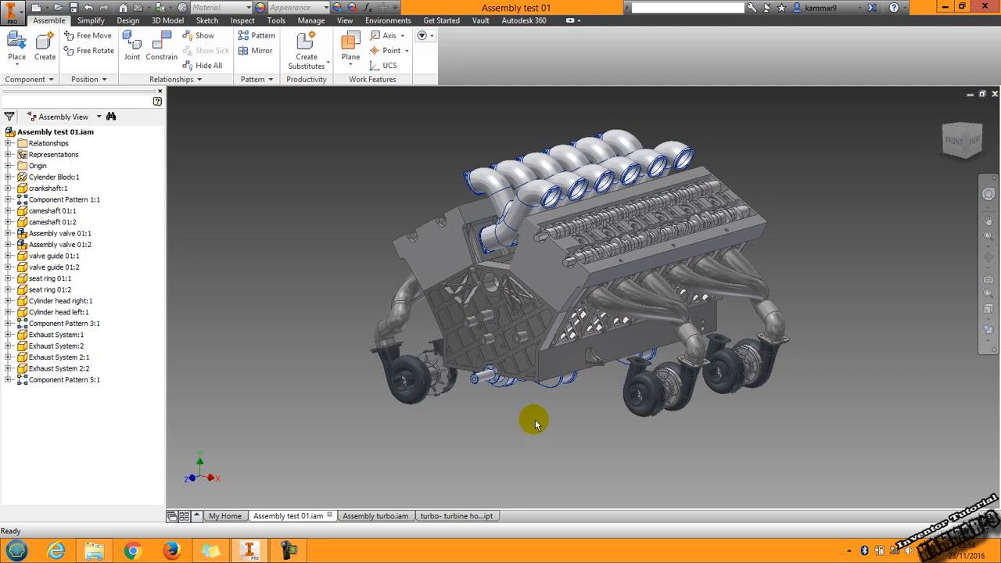